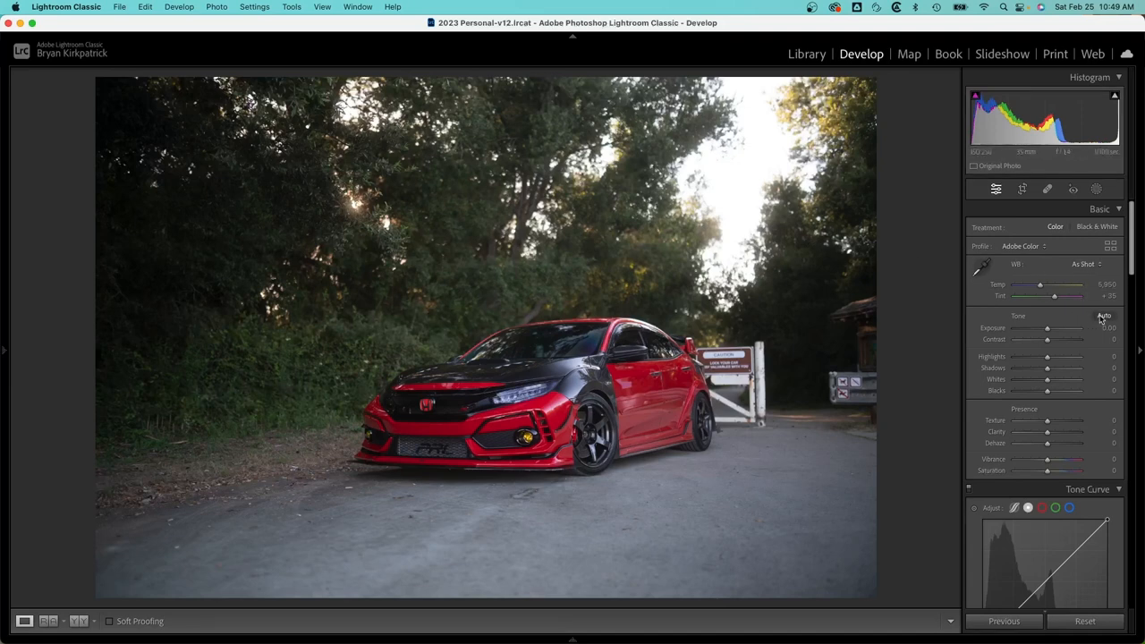
- Apply Auto tone, then set Blacks to -63, Whites to +20 and Highlights to -58
click(1104, 316)
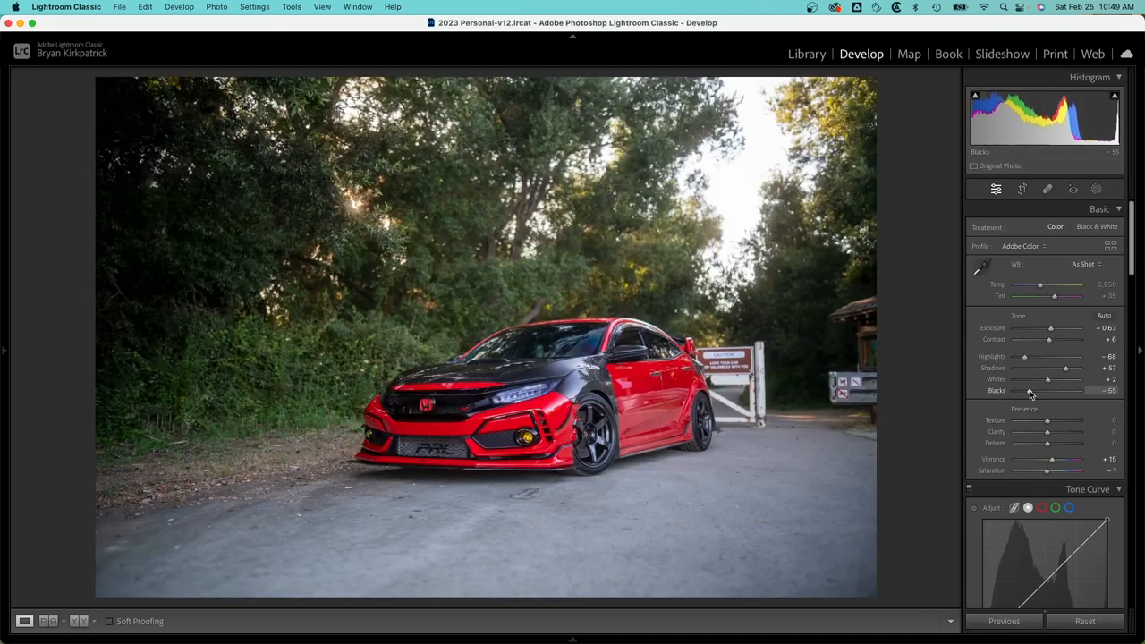
drag(1046, 379, 1068, 379)
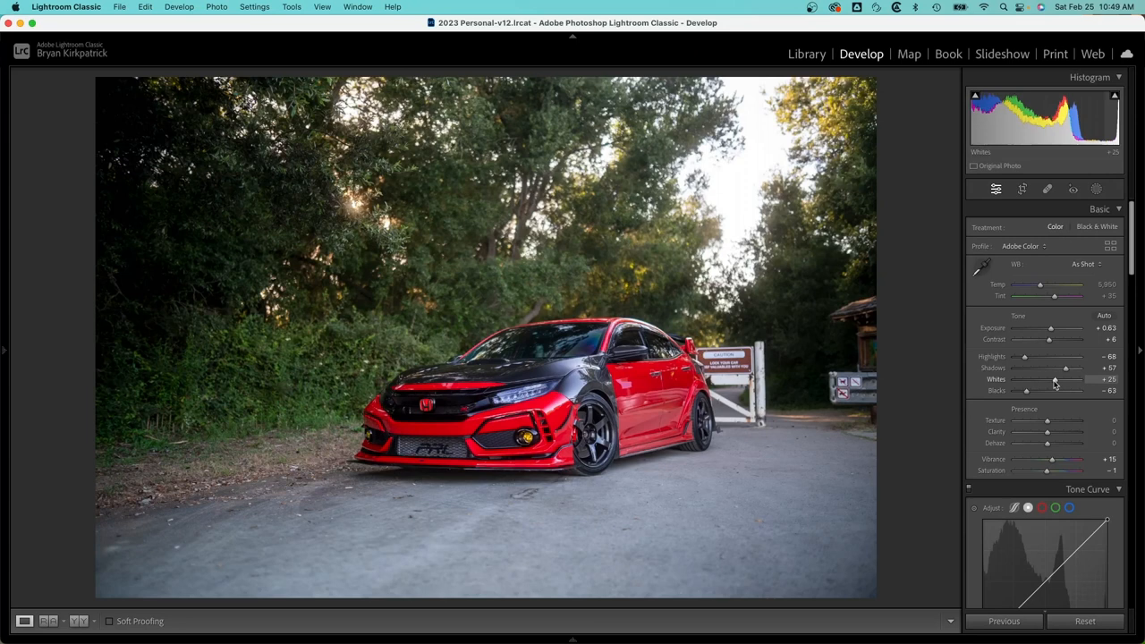
drag(1066, 368, 1054, 367)
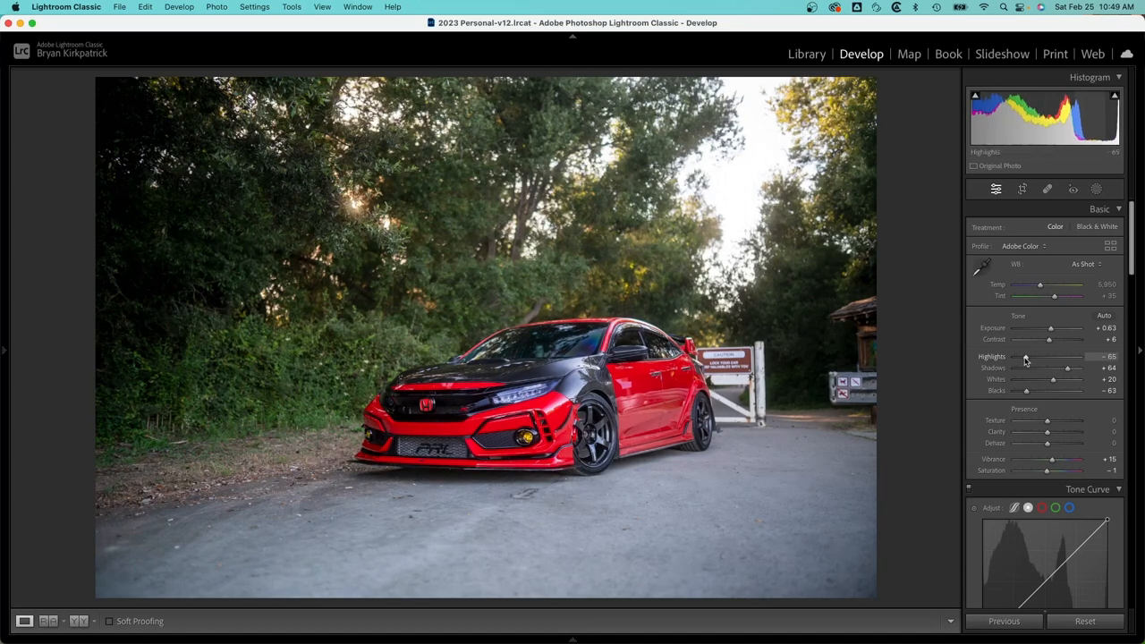
drag(1027, 356, 1029, 357)
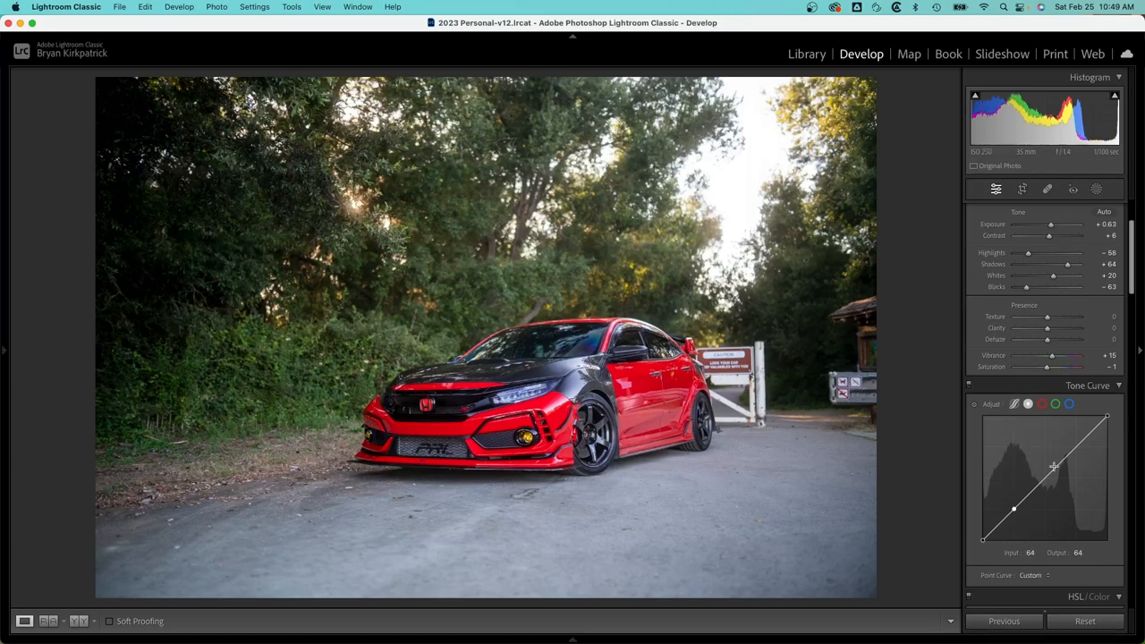
- Pull a shadow point slightly down and push a midtone point up on the tone curve
drag(1013, 508, 1013, 513)
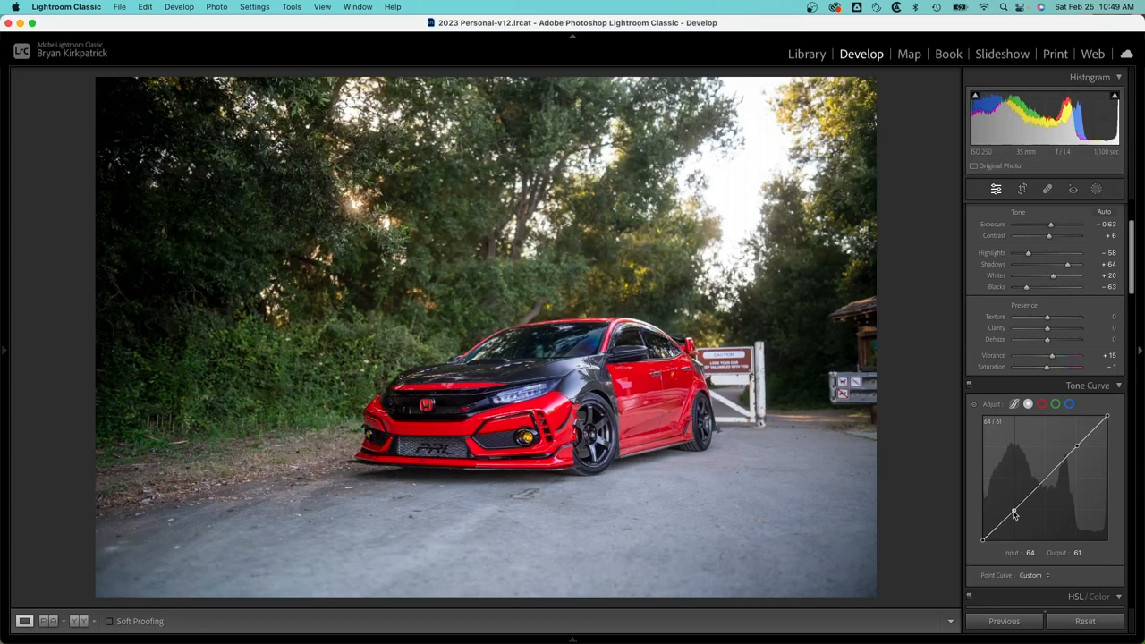
drag(1013, 512, 1010, 515)
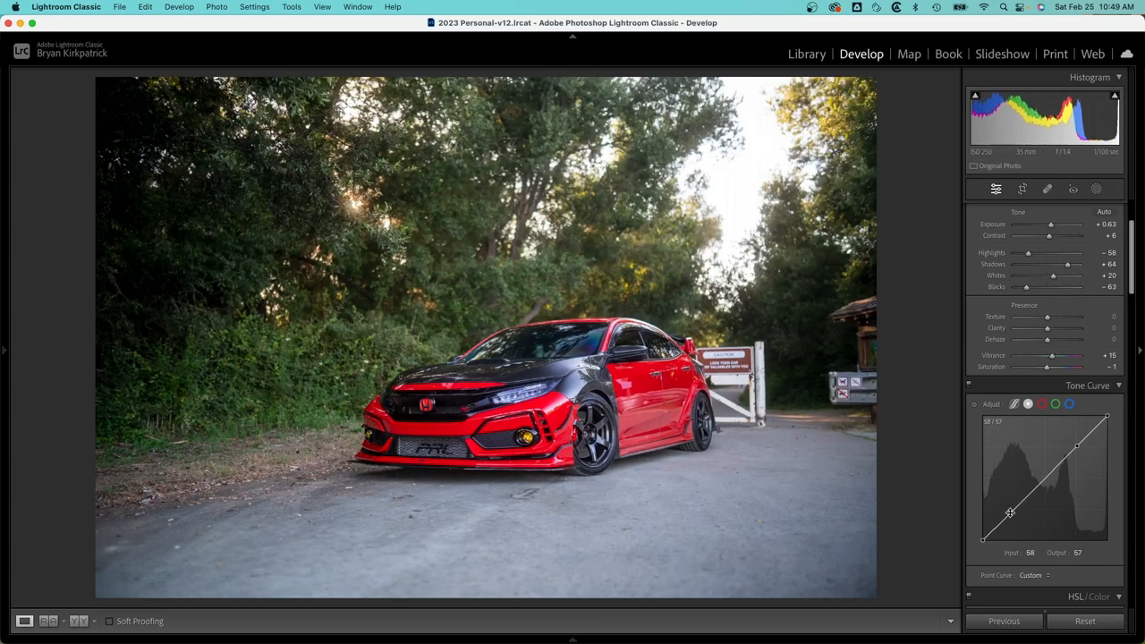
drag(1009, 512, 1078, 447)
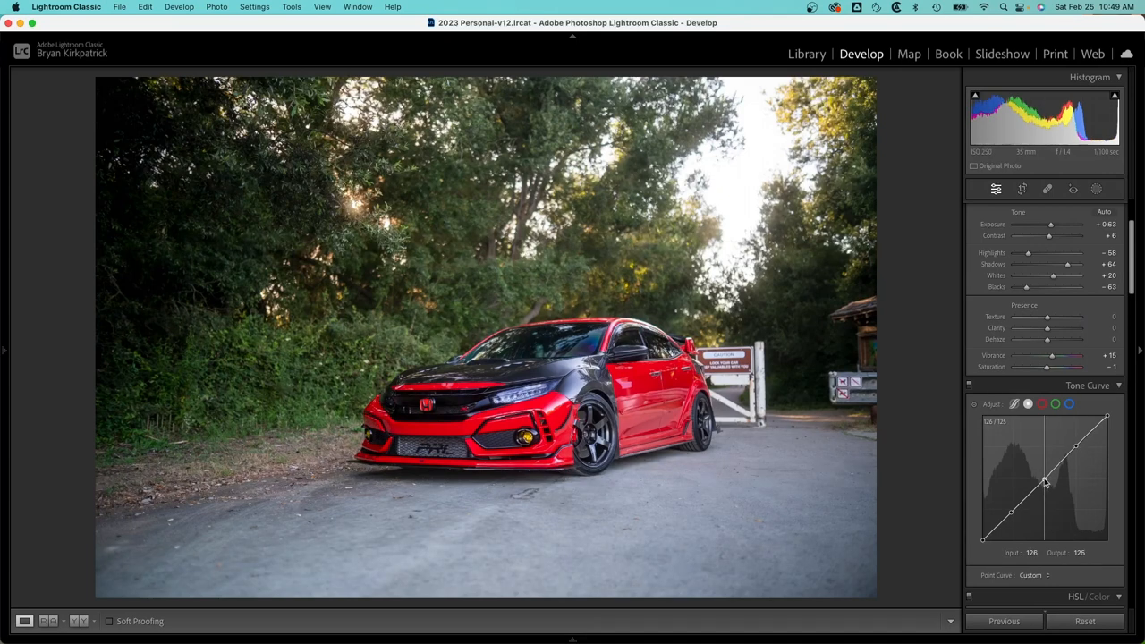
drag(1045, 481, 1043, 478)
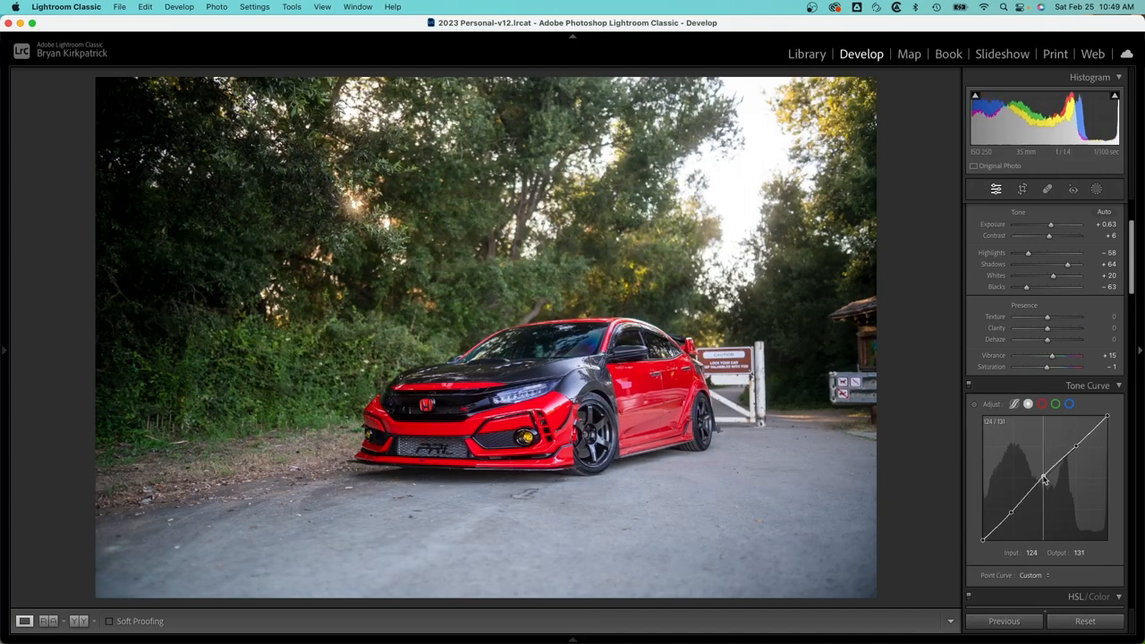
drag(1045, 478, 1046, 480)
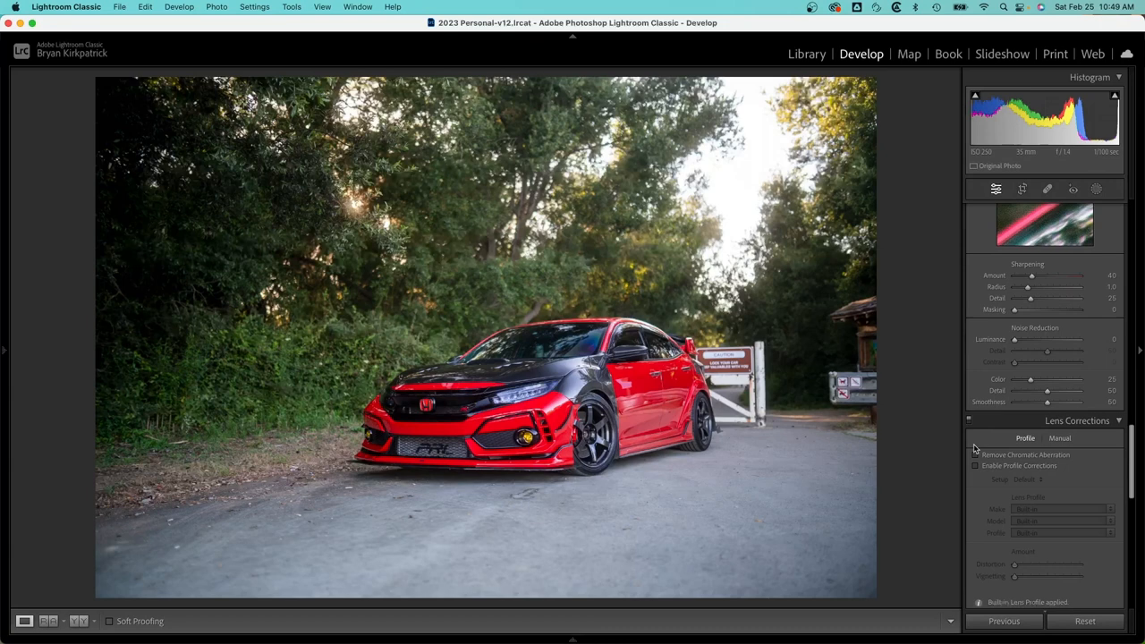
- Tick Remove Chromatic Aberration and Enable Profile Corrections under Lens Corrections > Profile
click(975, 454)
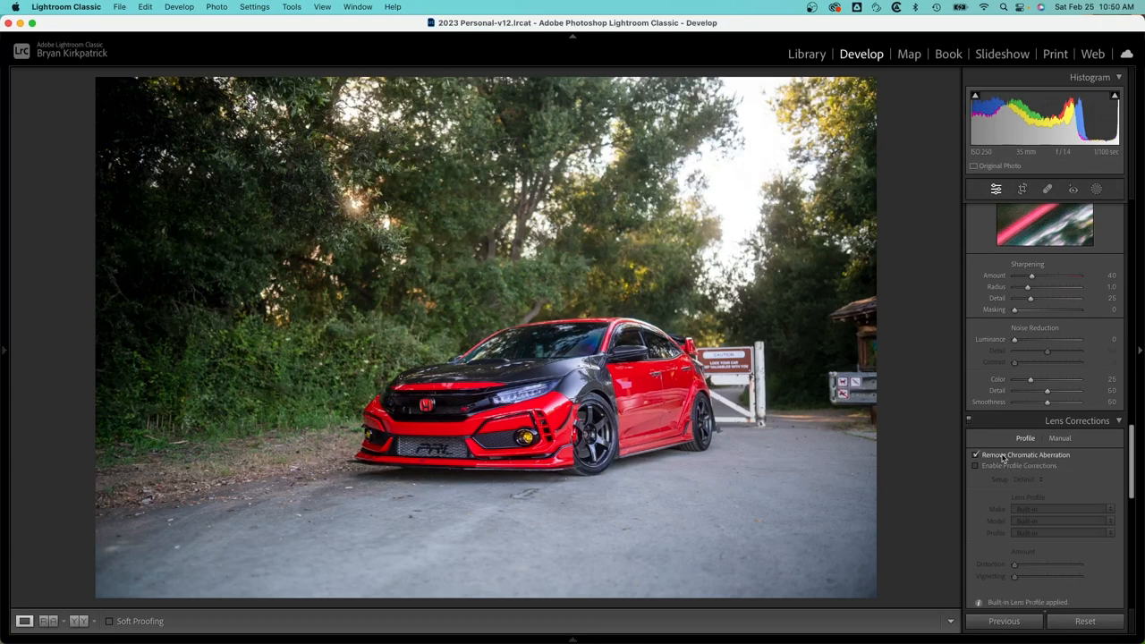
click(975, 465)
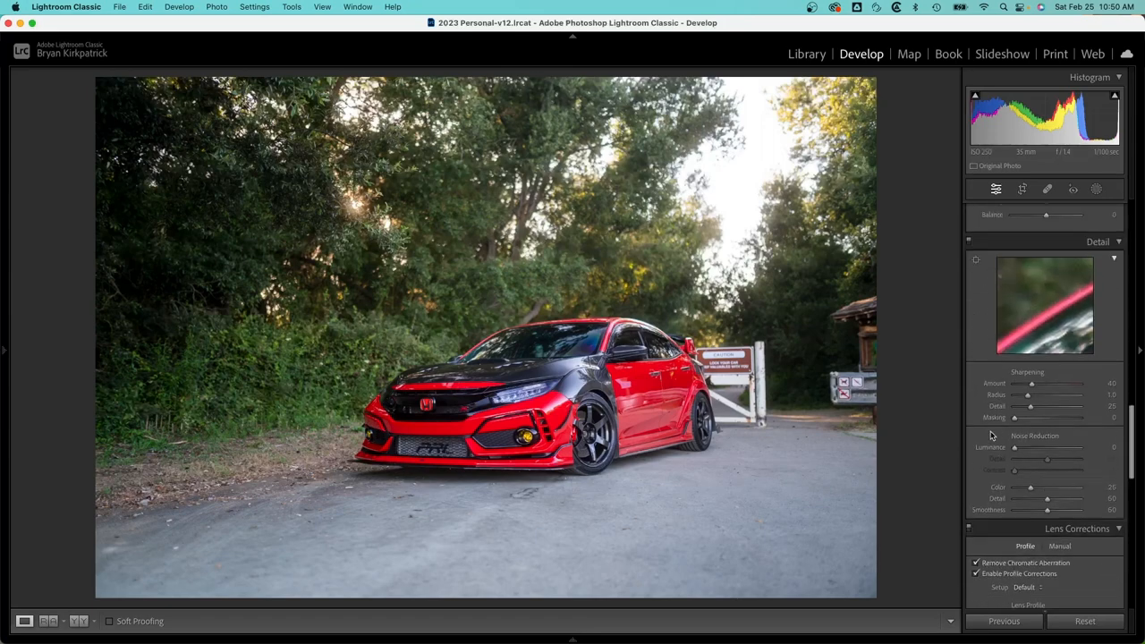
- Set Detail panel Sharpening Masking to 78 and Noise Reduction Luminance to 10
drag(1014, 417, 1026, 417)
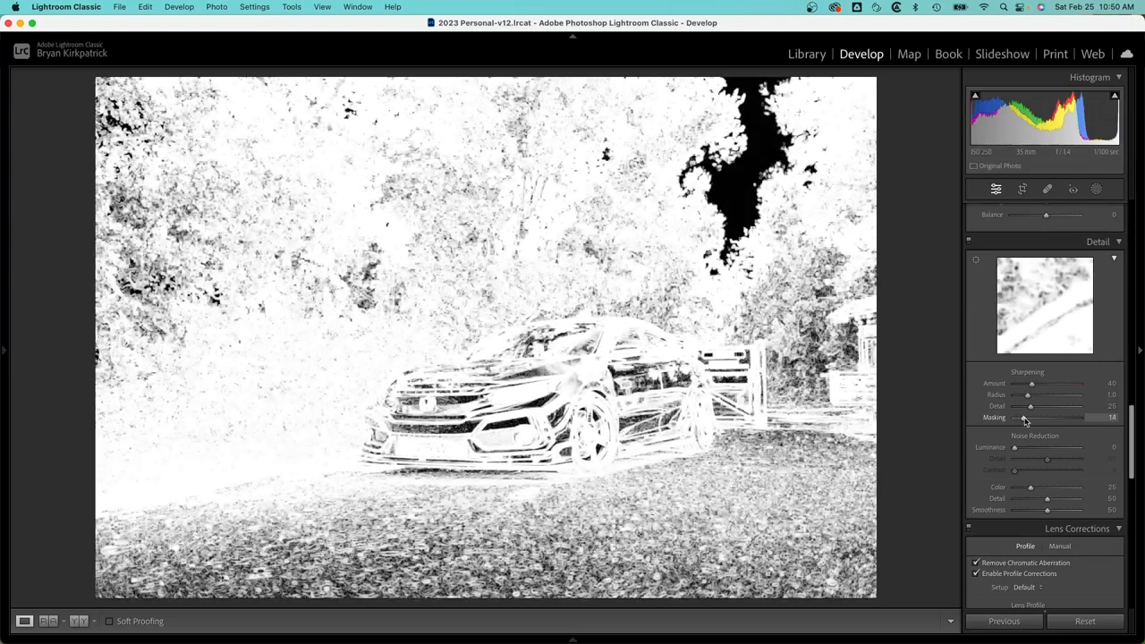
drag(1033, 417, 1062, 418)
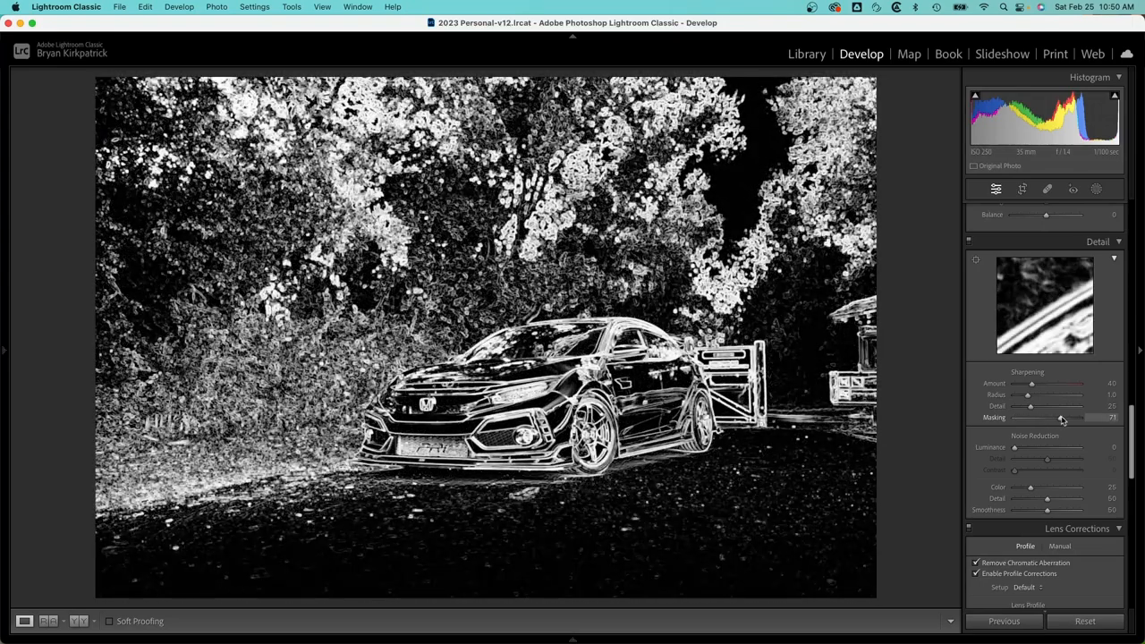
drag(1060, 417, 1065, 417)
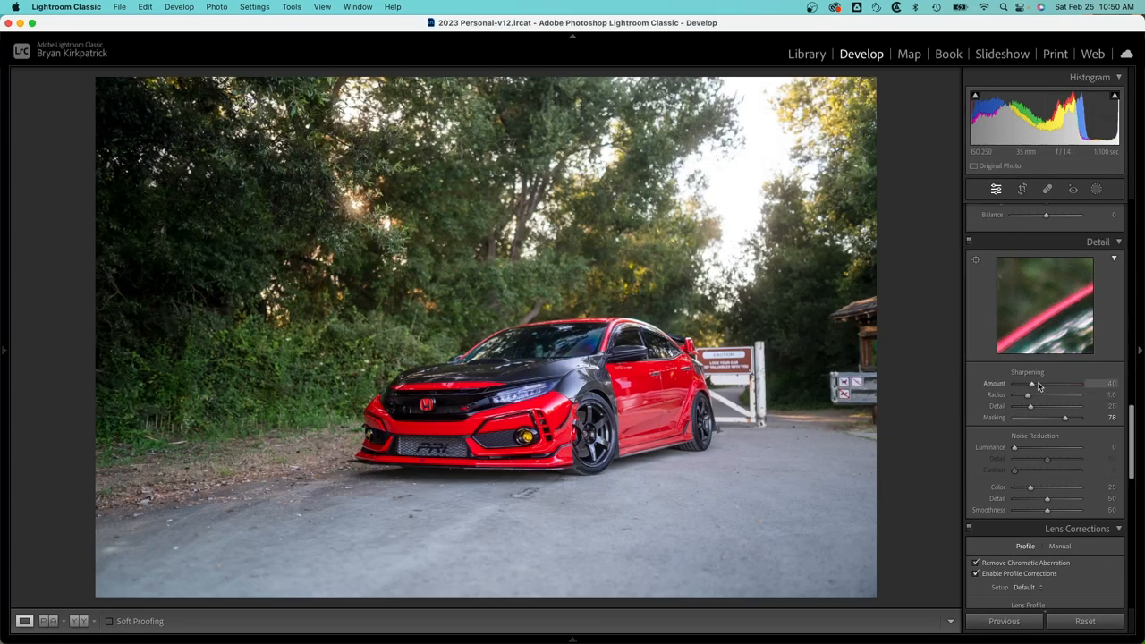
scroll(down, 3)
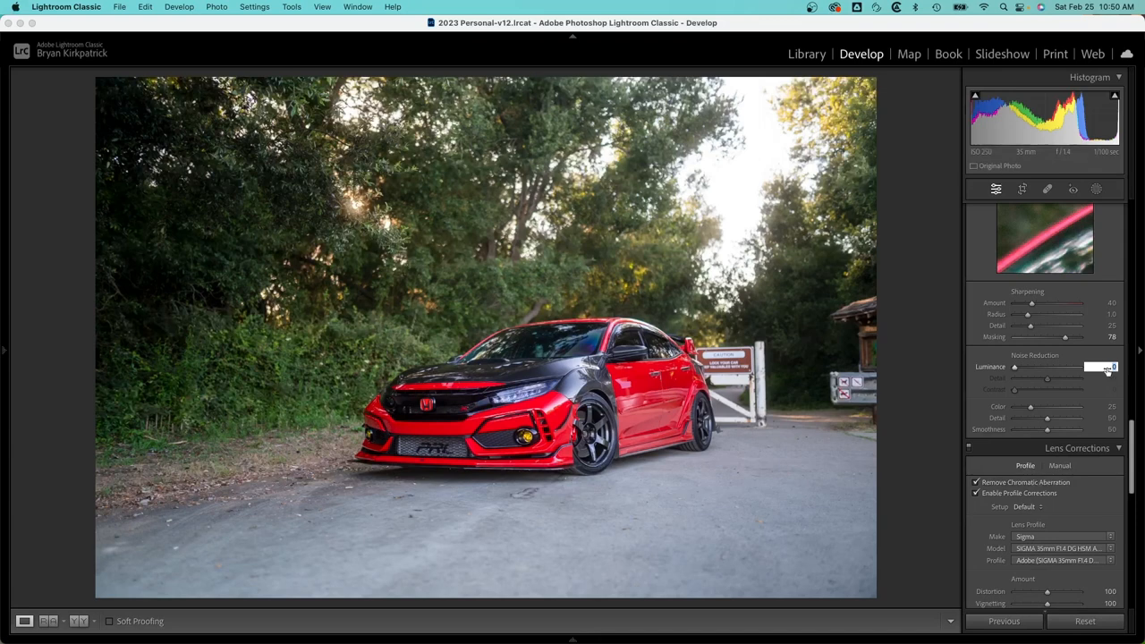
drag(1014, 367, 1020, 366)
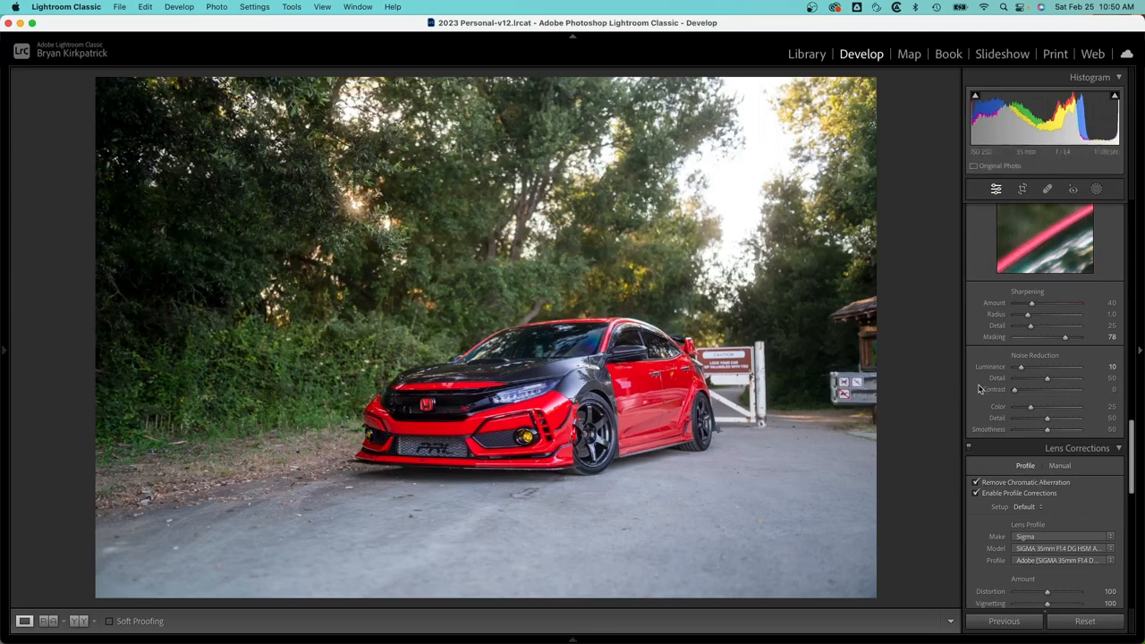
scroll(down, 3)
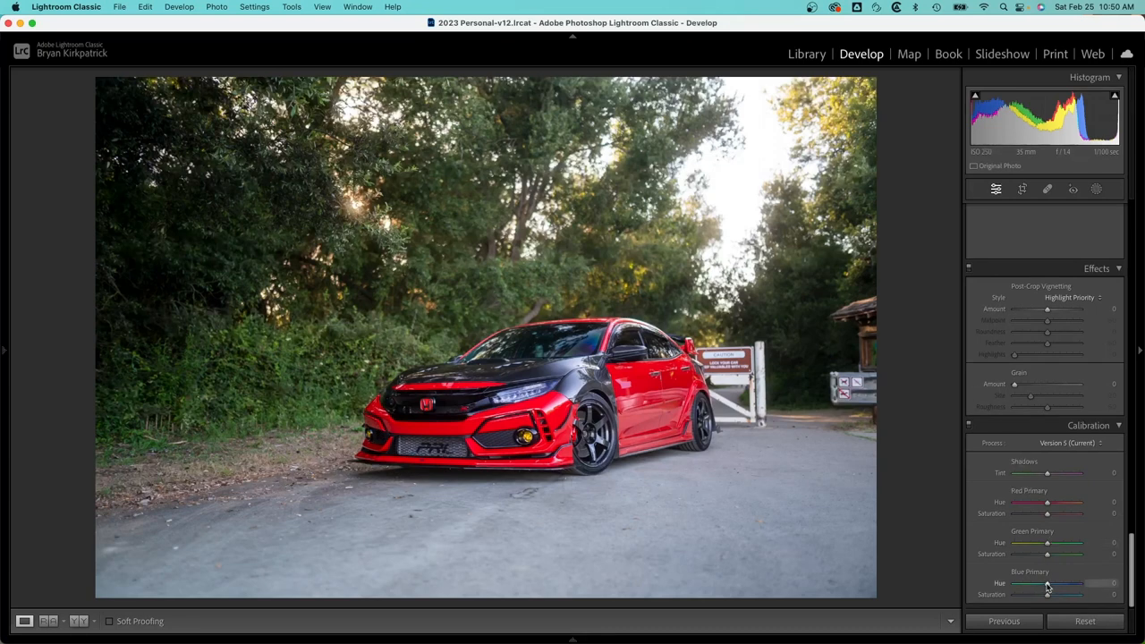
- Set the Calibration Blue Primary Hue to -15
drag(1046, 582, 1015, 582)
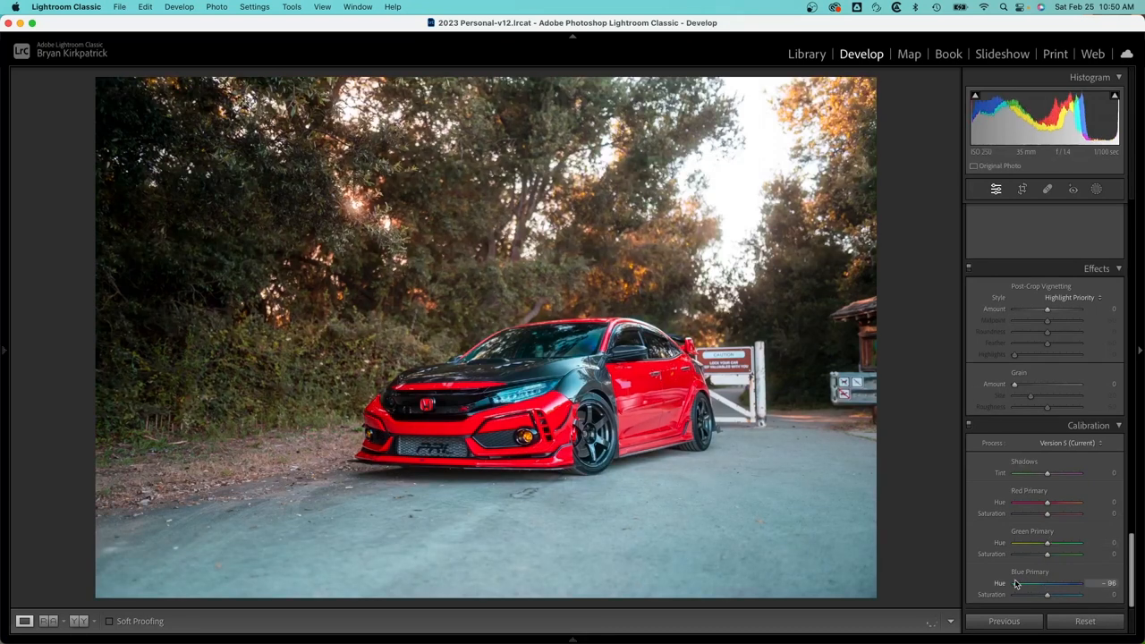
drag(1013, 583, 1027, 583)
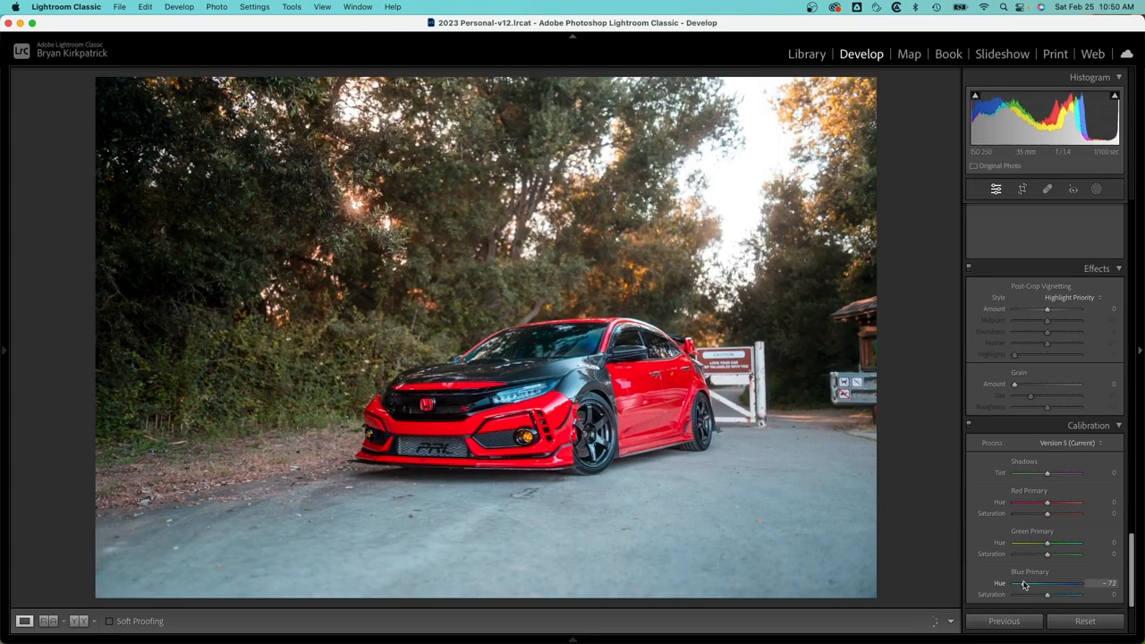
drag(1046, 583, 1078, 583)
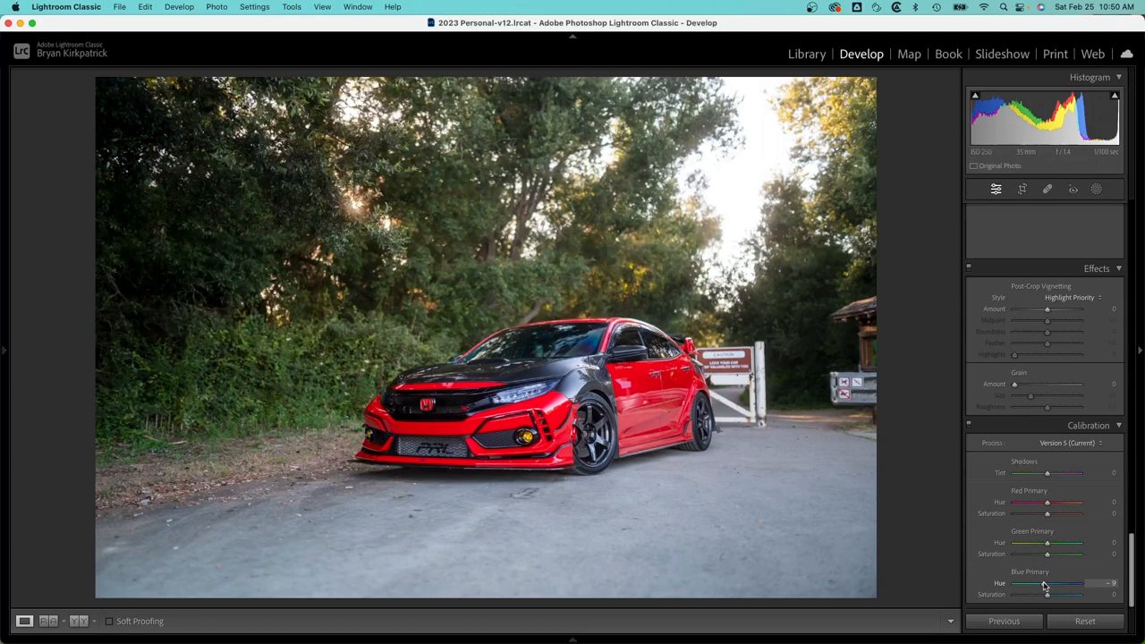
drag(1048, 582, 1044, 583)
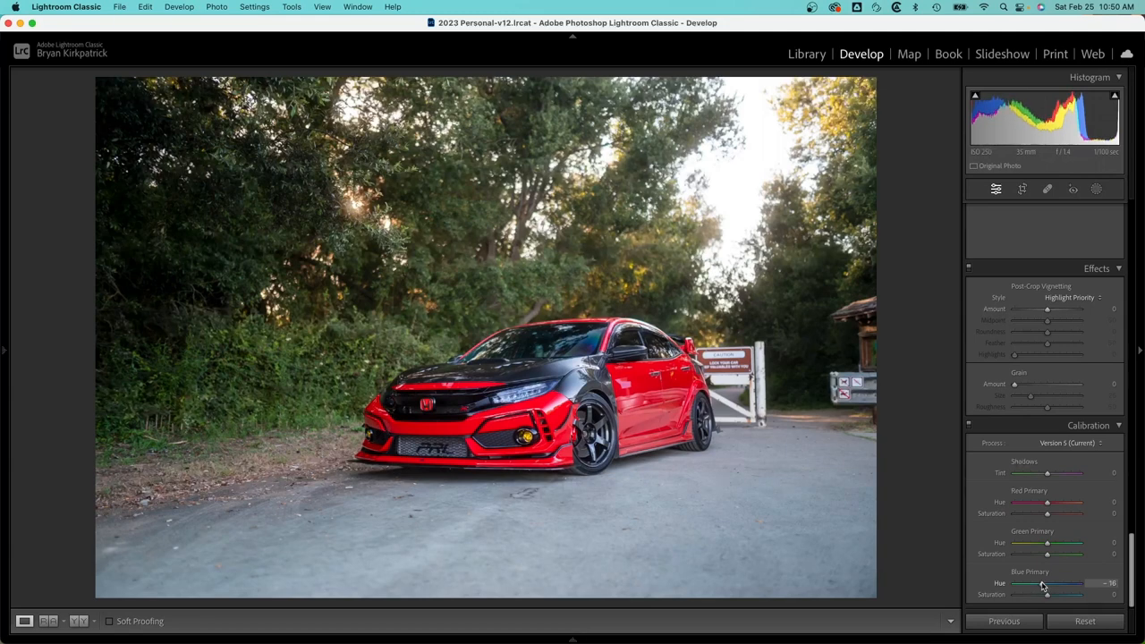
drag(1041, 582, 1048, 582)
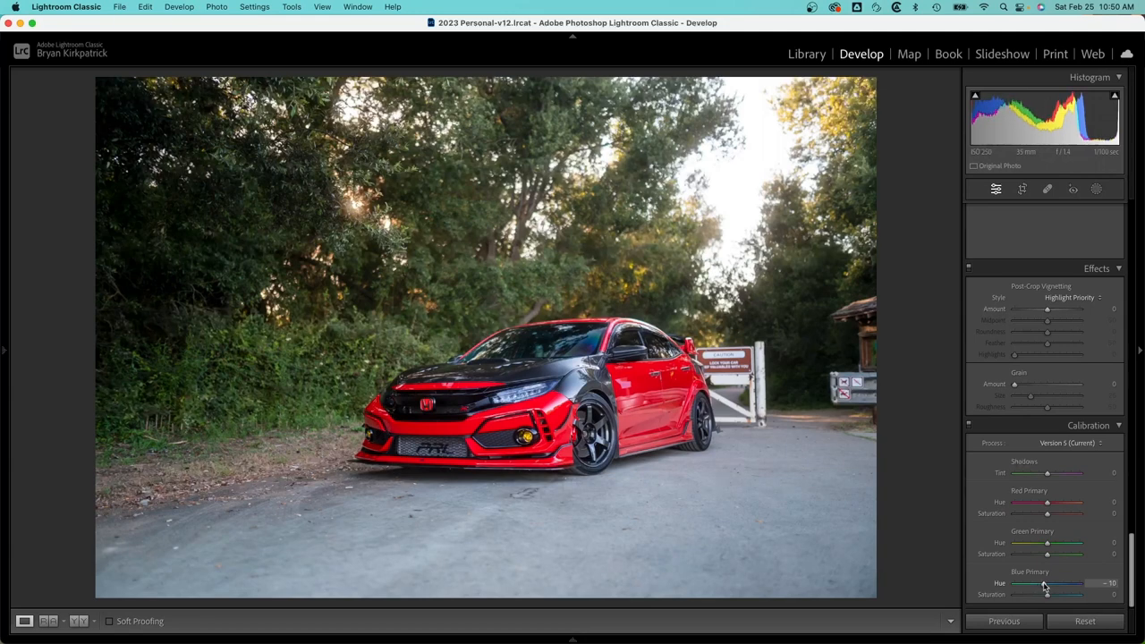
drag(1048, 583, 1045, 583)
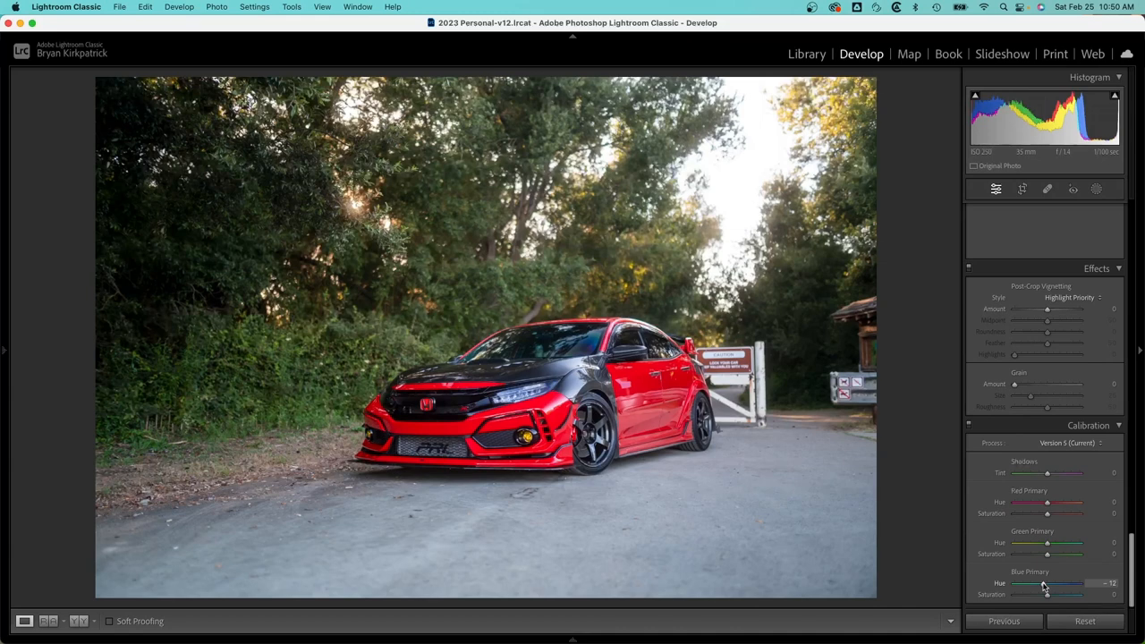
drag(1046, 582, 1042, 582)
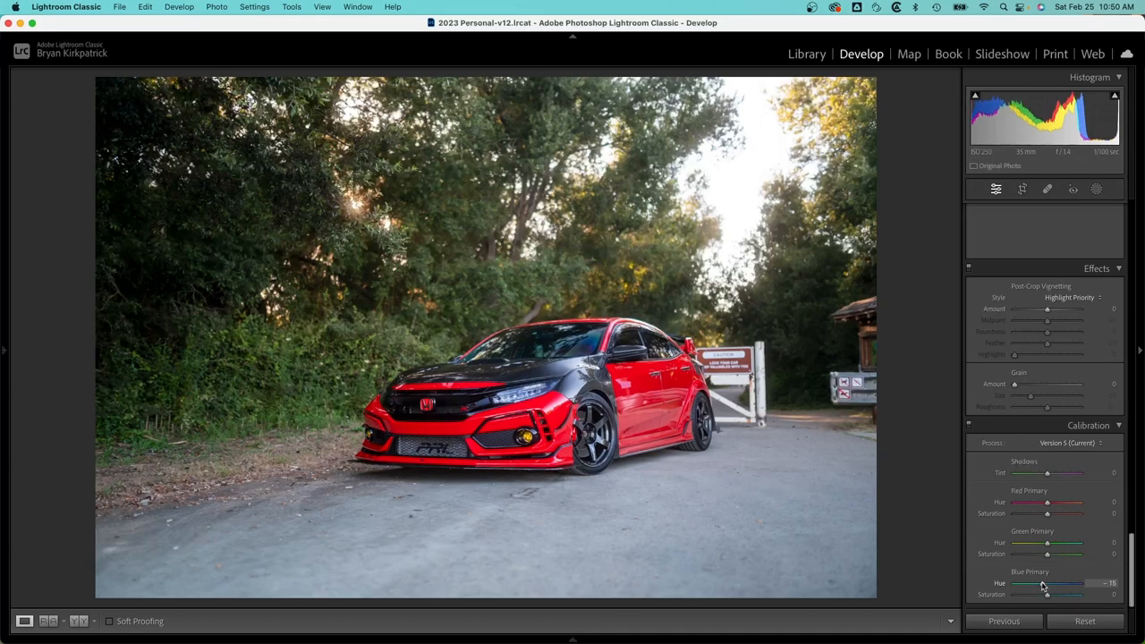
mouse_move(1024, 555)
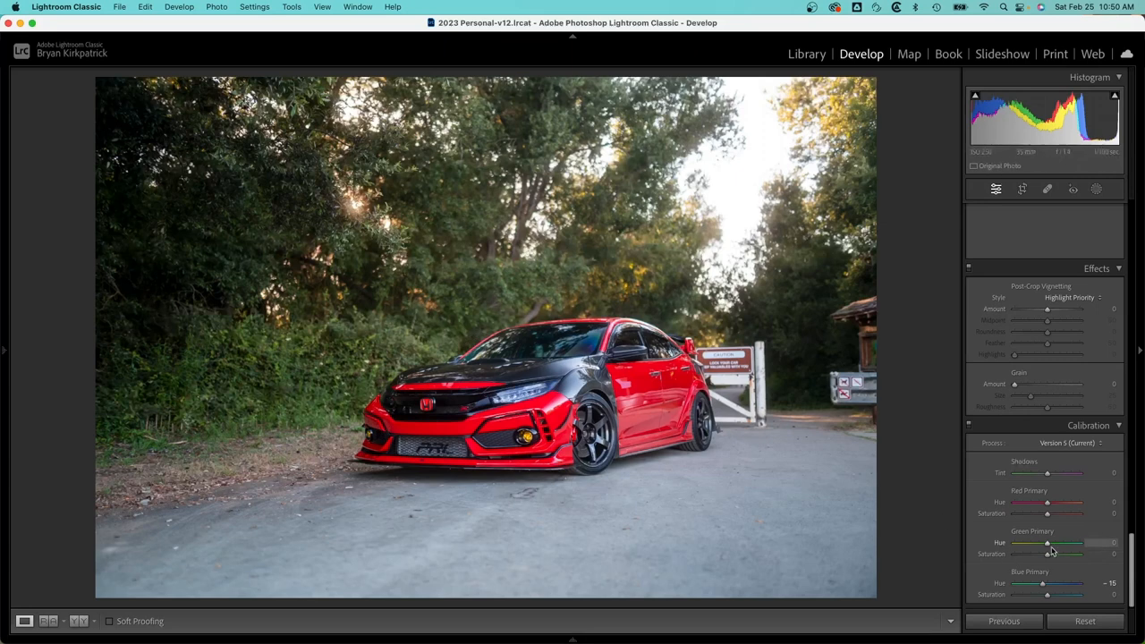
- Set Green Primary Hue to +10, leaving Red Primary Hue and Shadows Tint at 0
drag(1046, 543, 1052, 543)
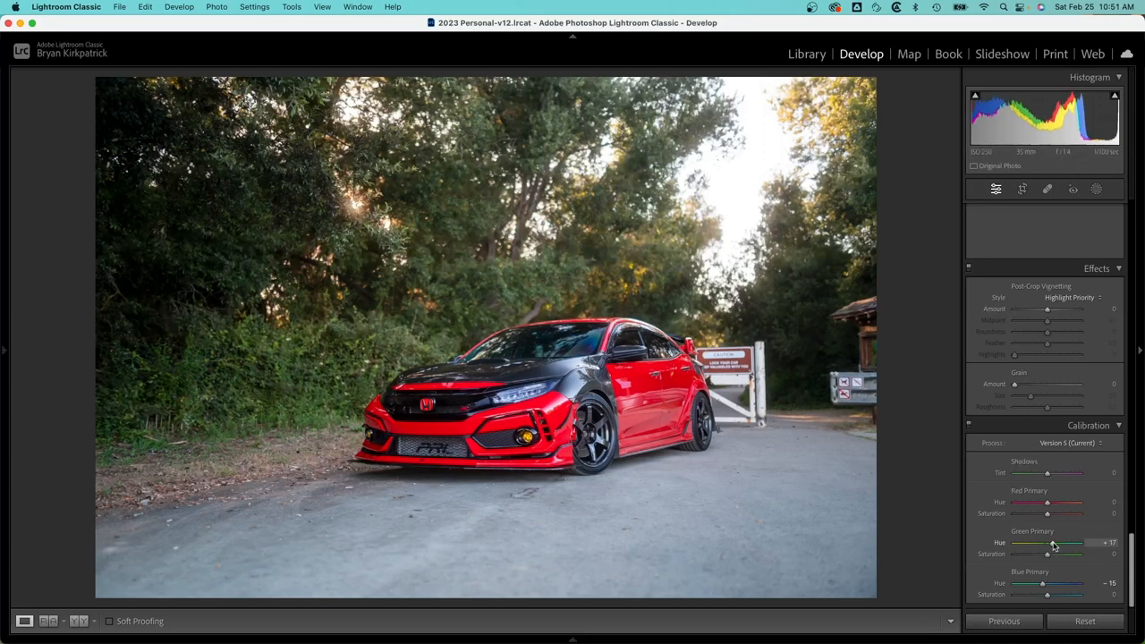
drag(1052, 543, 1047, 543)
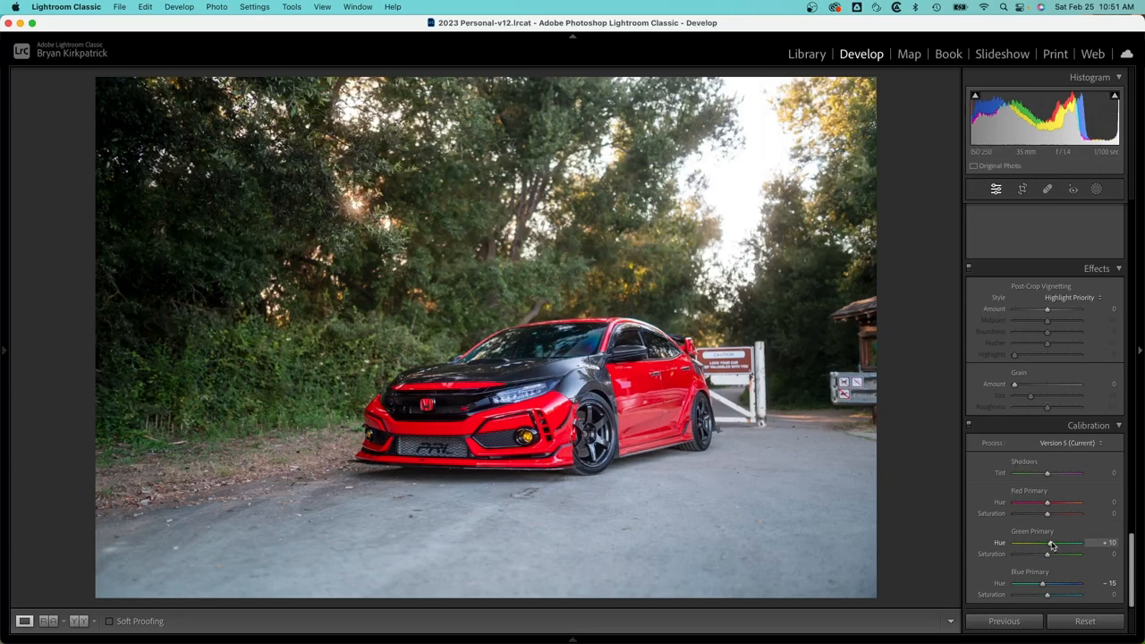
mouse_move(1055, 502)
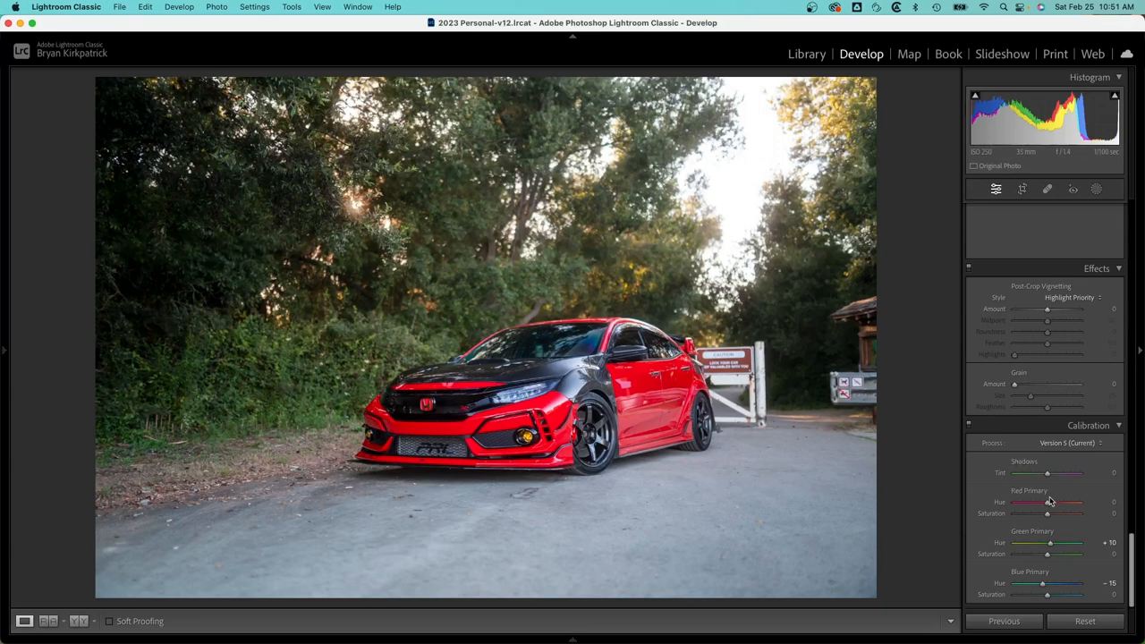
drag(1046, 502, 1027, 501)
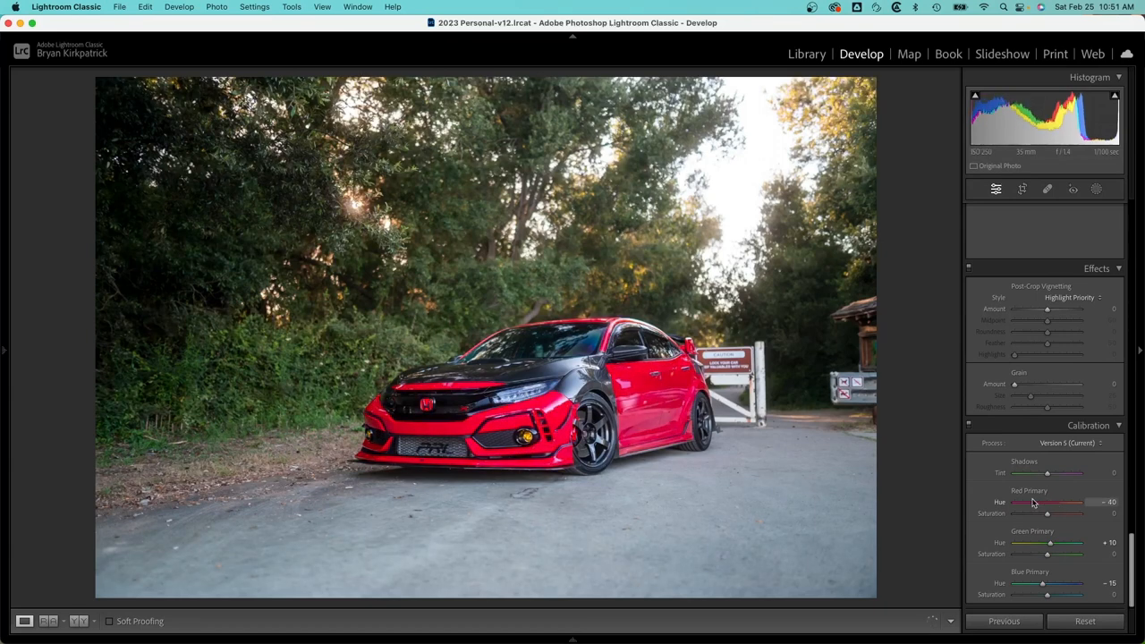
drag(1033, 502, 1057, 502)
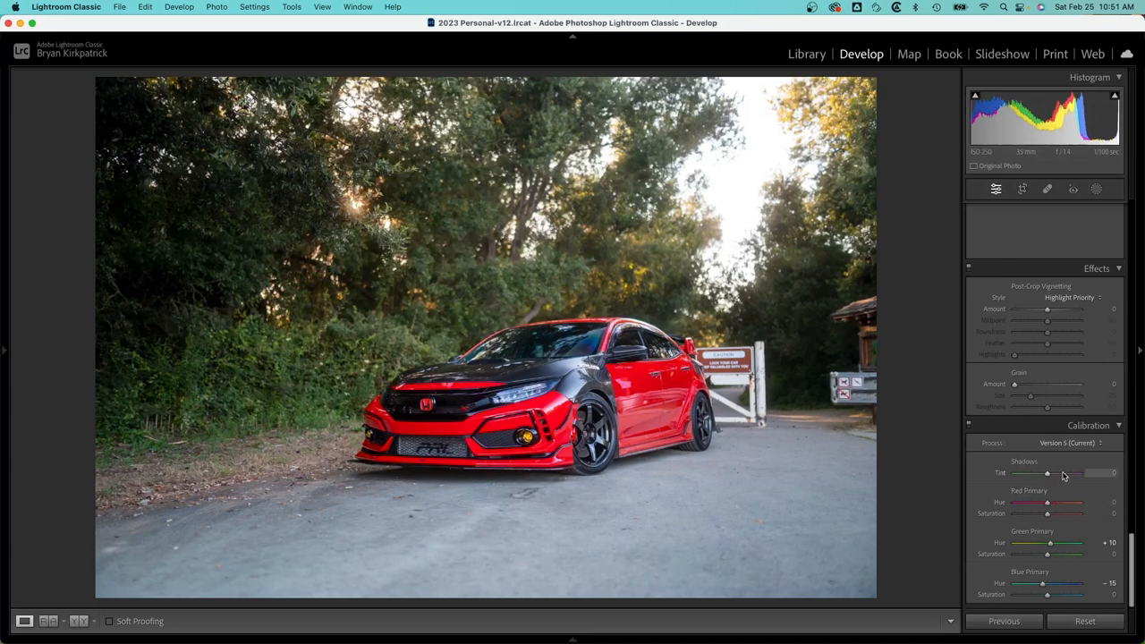
drag(1073, 472, 1037, 472)
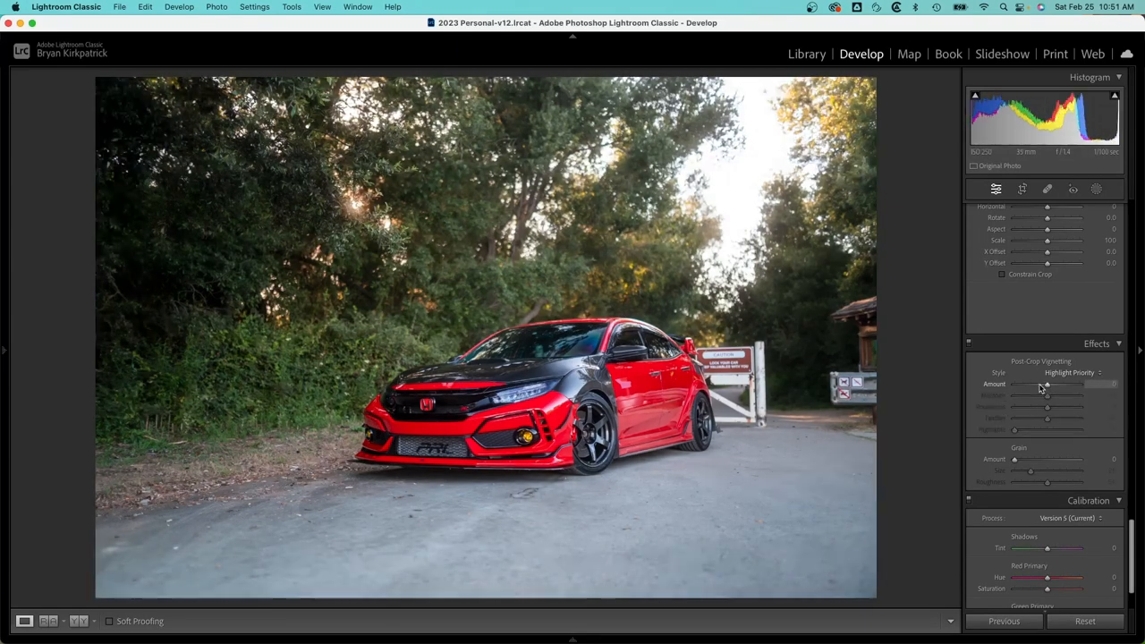
mouse_move(581, 468)
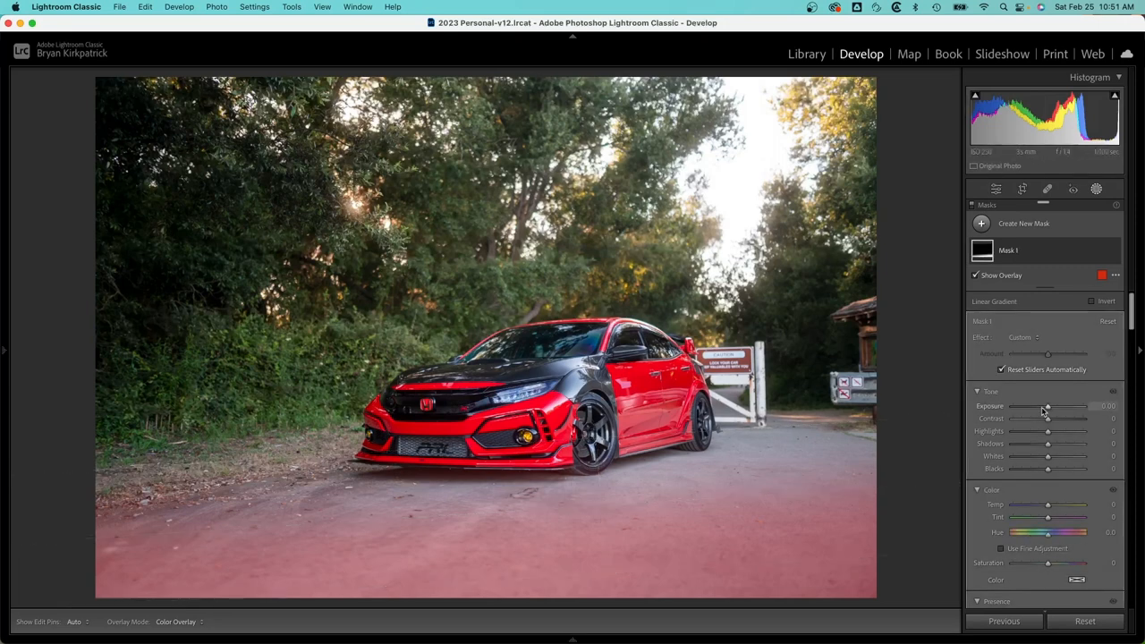
- Set the bottom road gradient mask to Exposure -0.78 and Clarity 27
drag(1046, 406, 1033, 406)
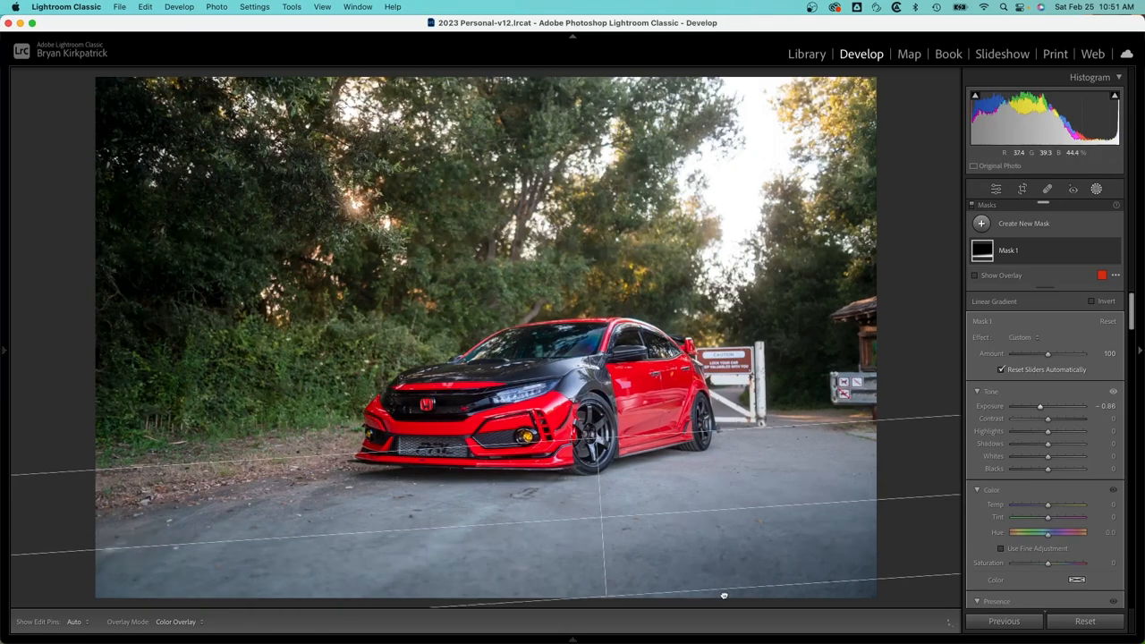
drag(1040, 406, 1037, 406)
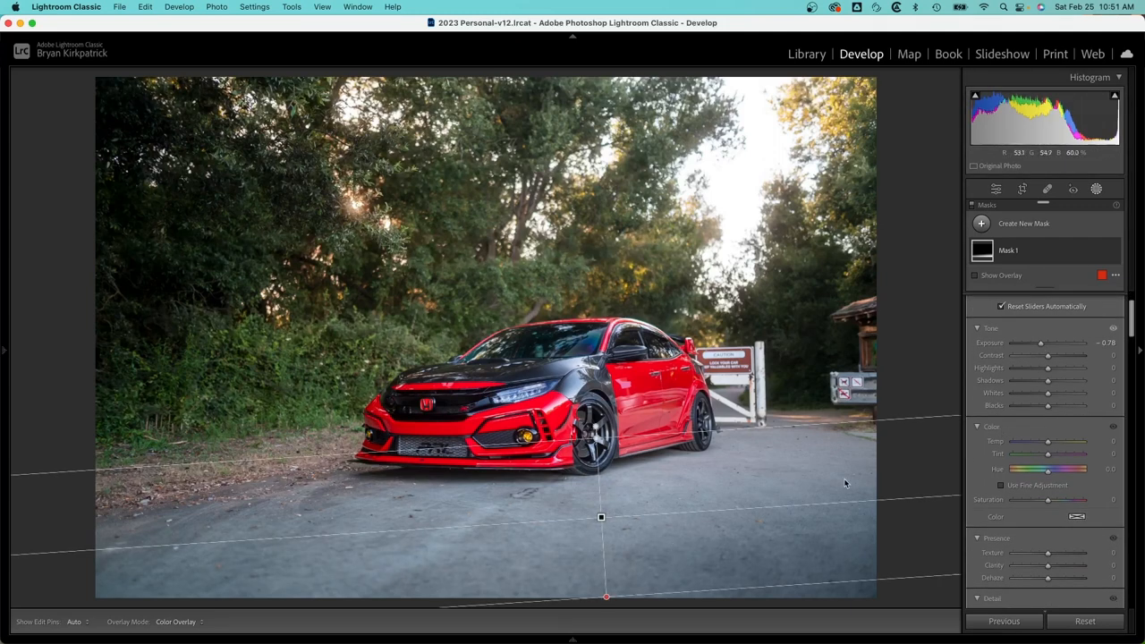
drag(1046, 565, 1053, 565)
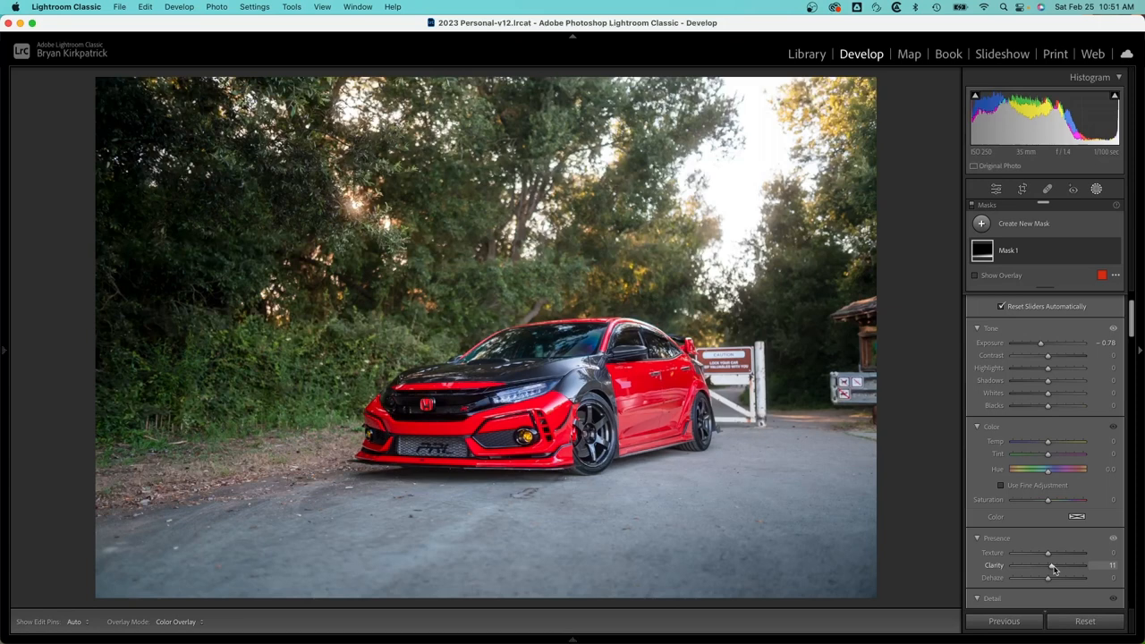
drag(1048, 565, 1060, 564)
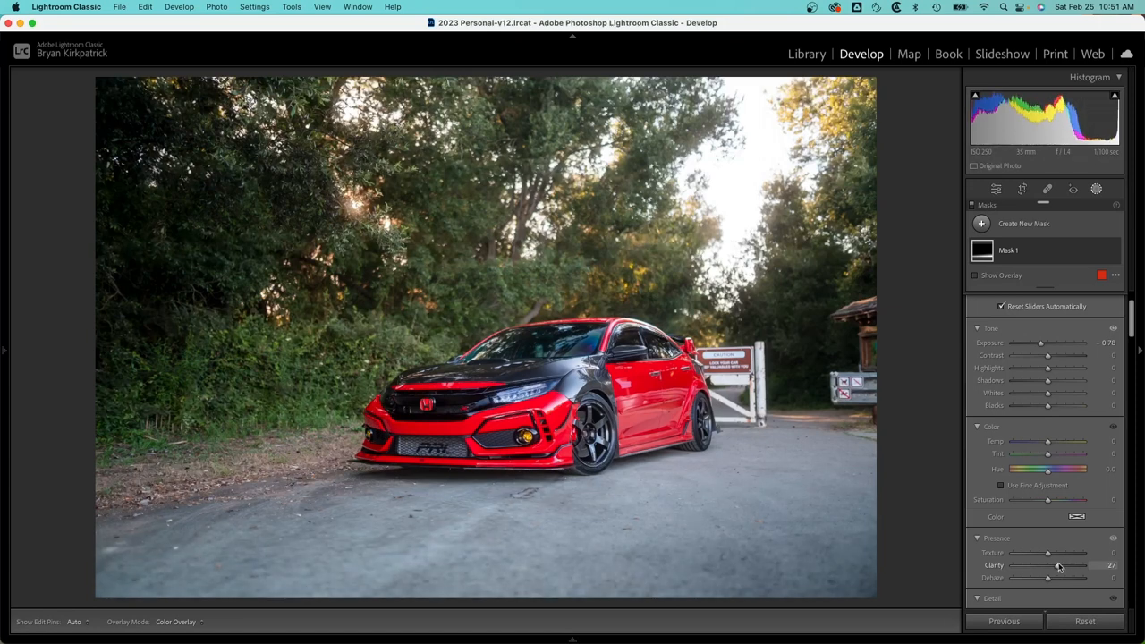
drag(1060, 564, 1054, 565)
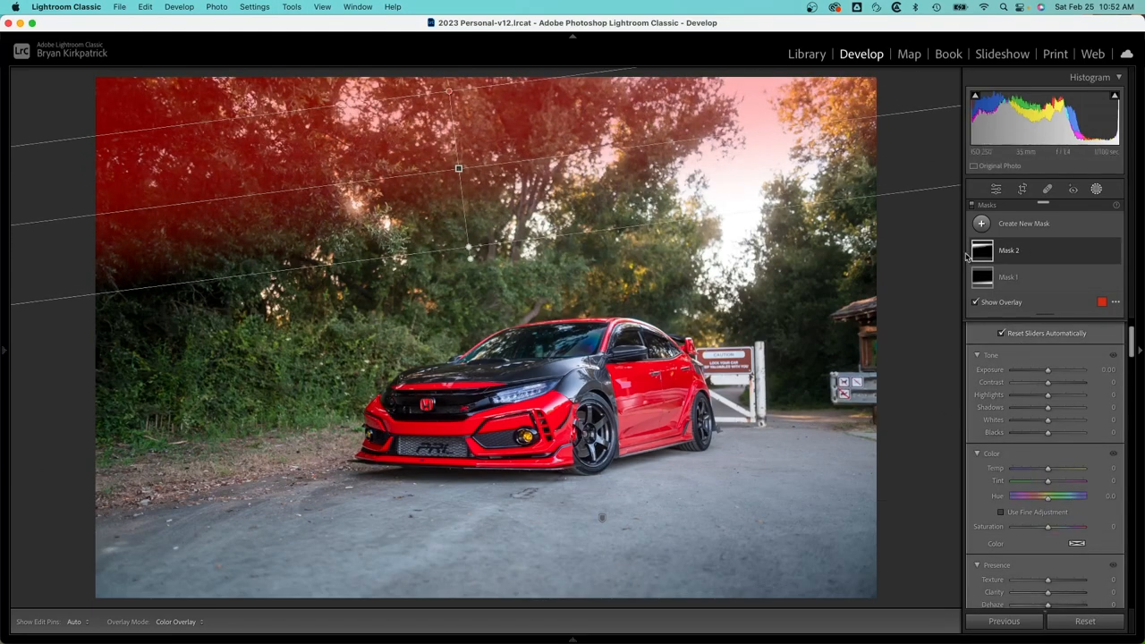
- Set the treetop gradient mask to Exposure +0.45, Temp +11 and Saturation 15
drag(1033, 369, 1051, 370)
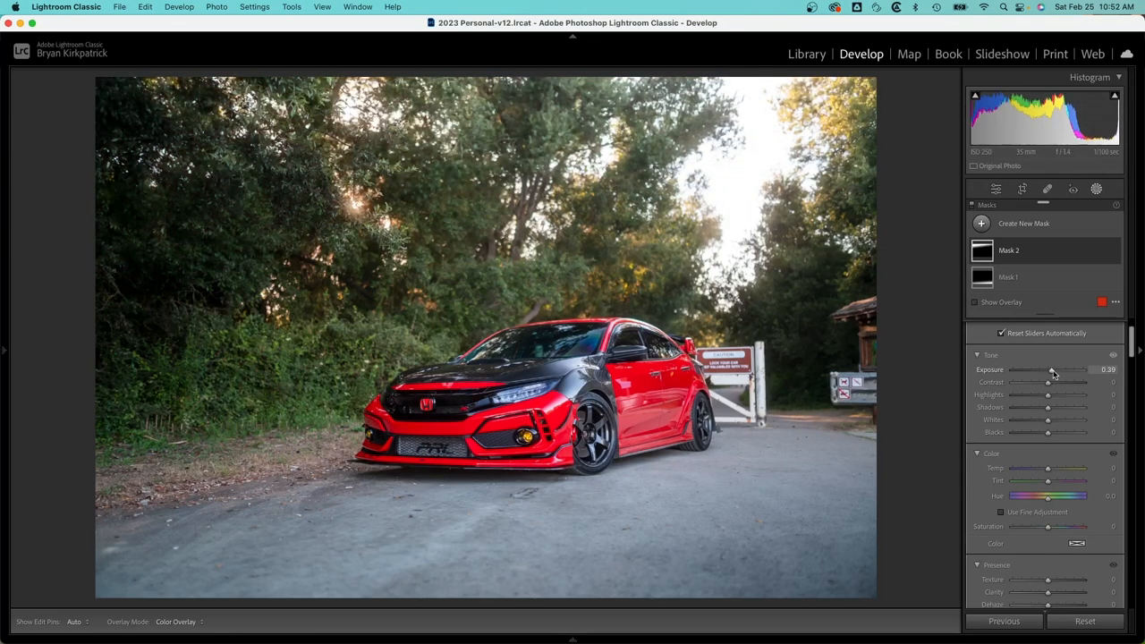
drag(1049, 369, 1053, 369)
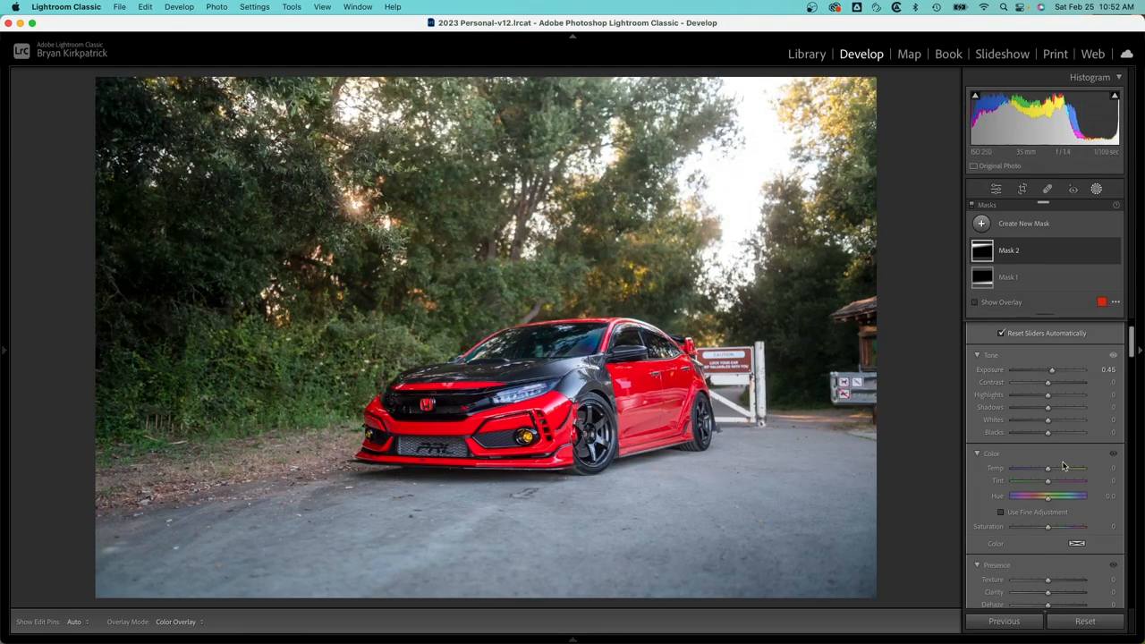
drag(1047, 468, 1051, 467)
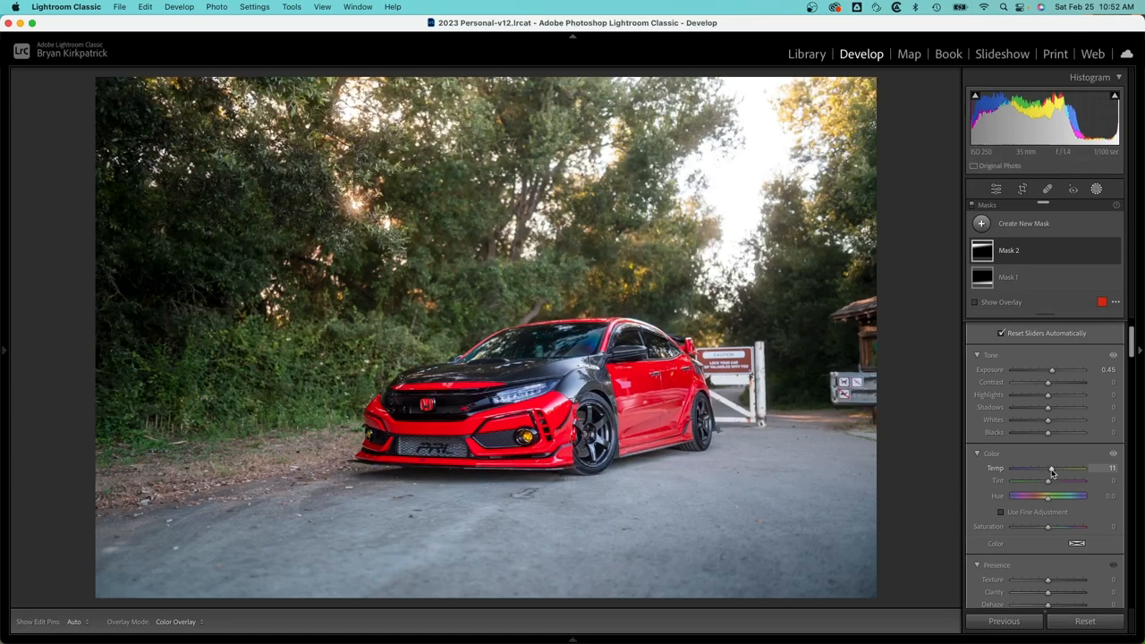
mouse_move(1047, 529)
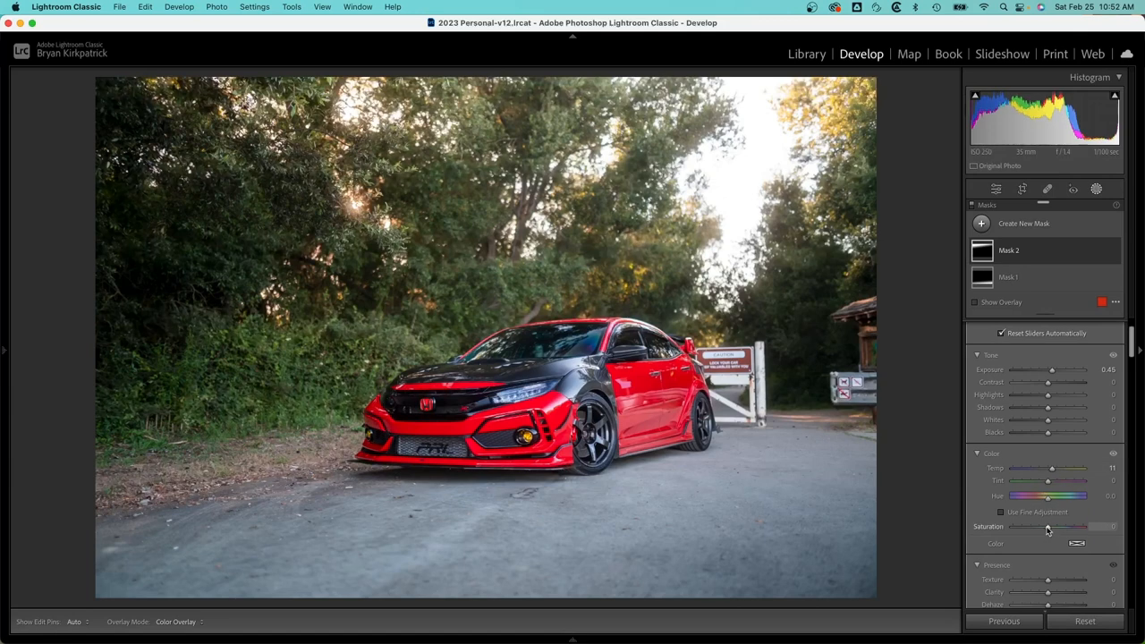
drag(1048, 526, 1052, 525)
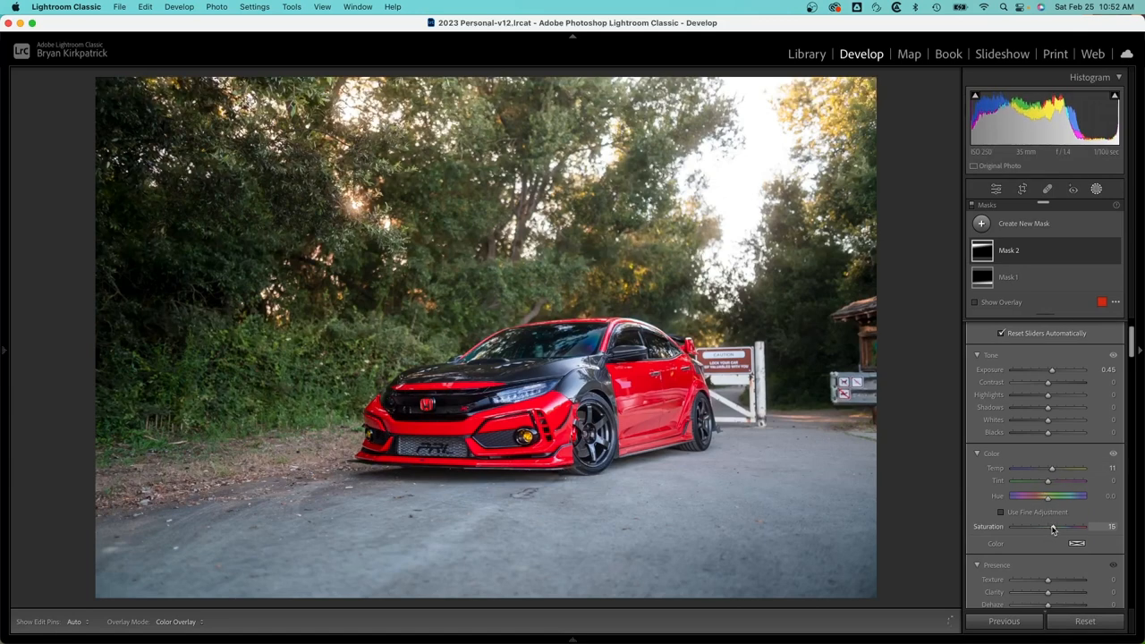
drag(1080, 527, 1083, 527)
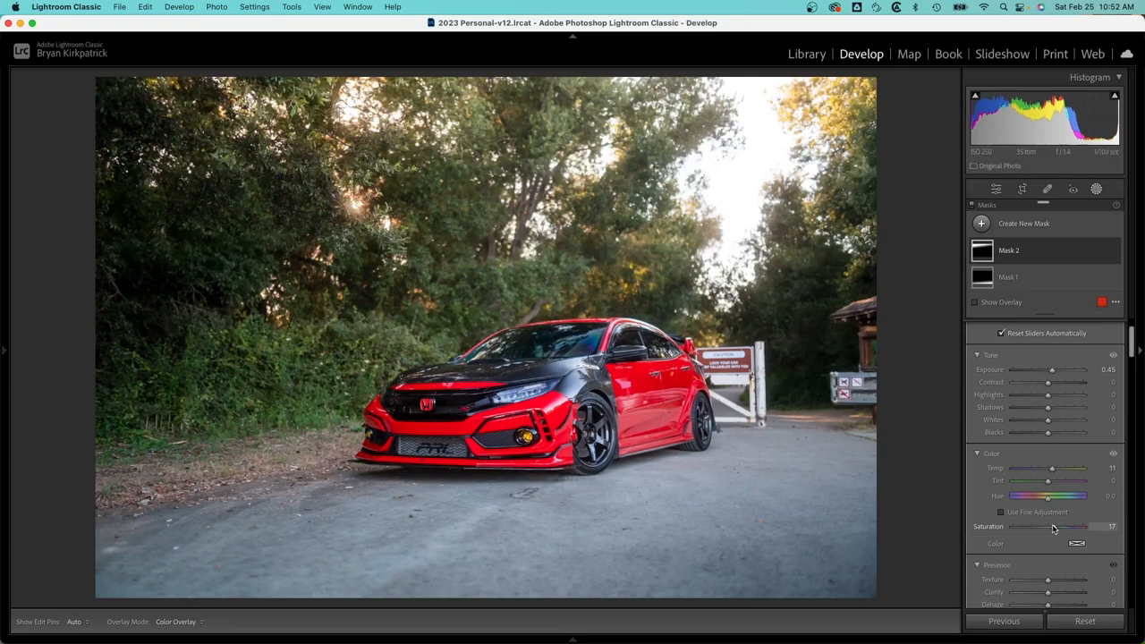
drag(1078, 526, 1075, 526)
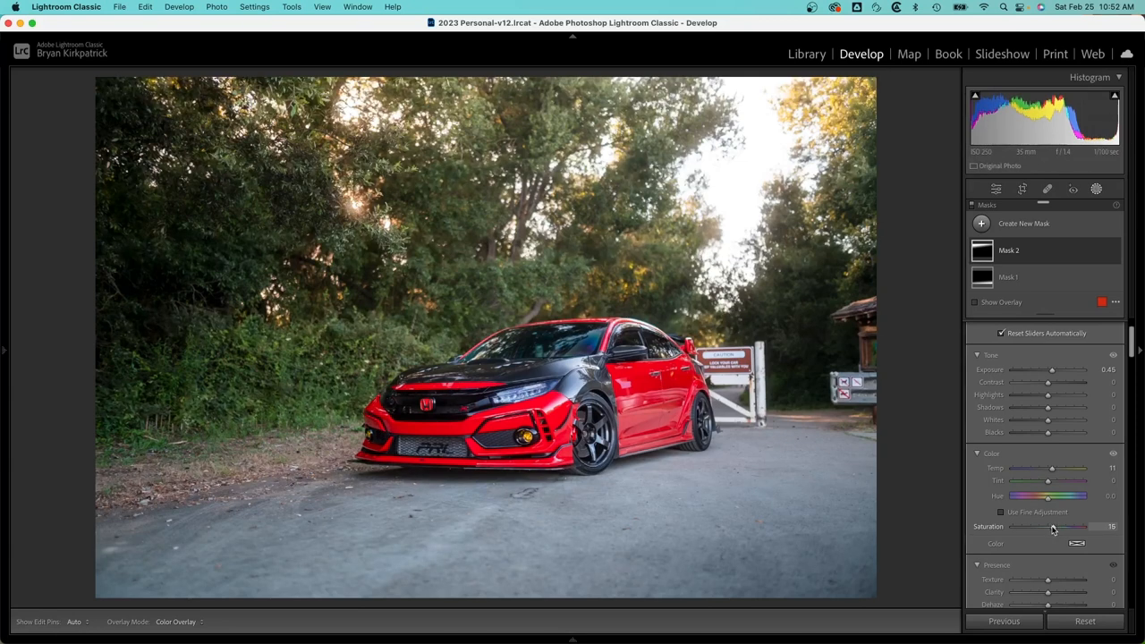
drag(1070, 526, 1073, 526)
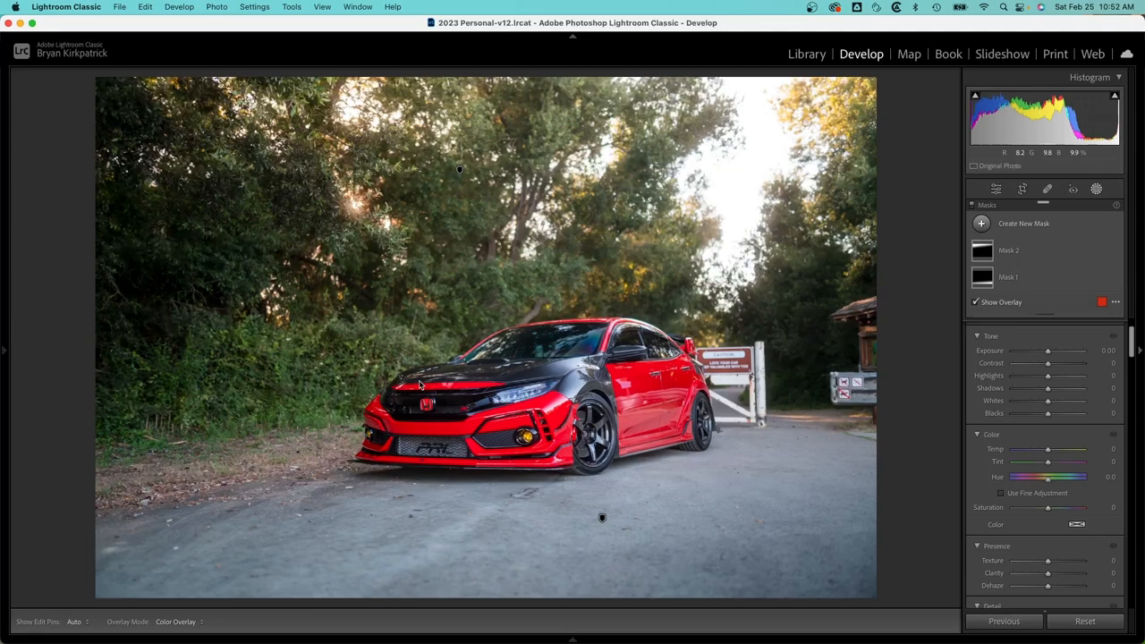
- Add a third gradient mask over the left side at Exposure -0.47
click(980, 223)
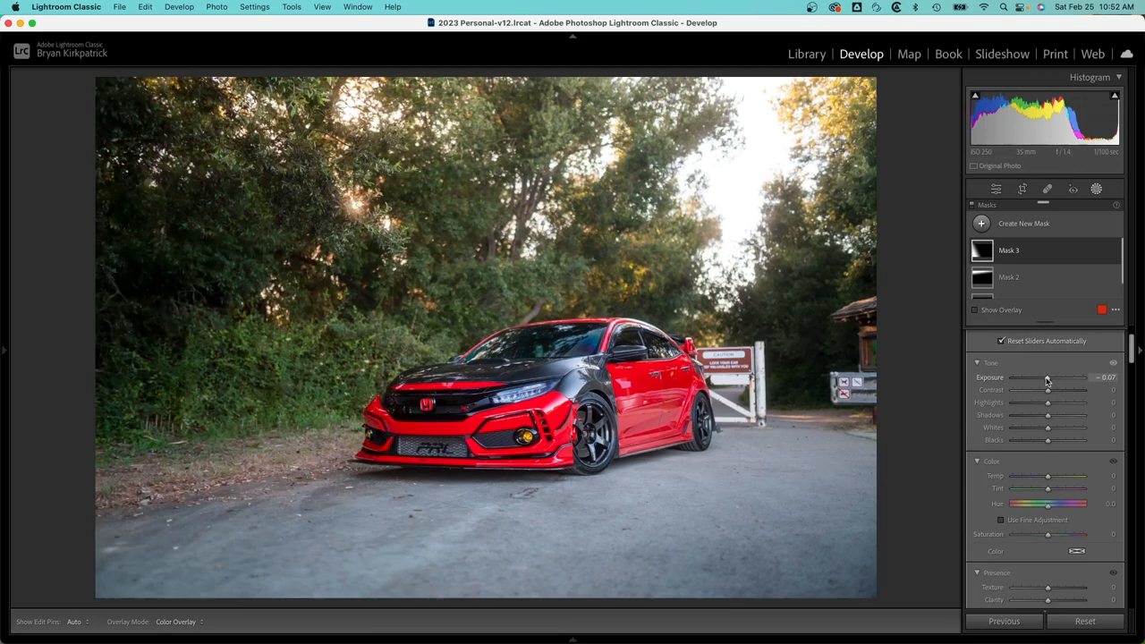
drag(1051, 377, 1046, 378)
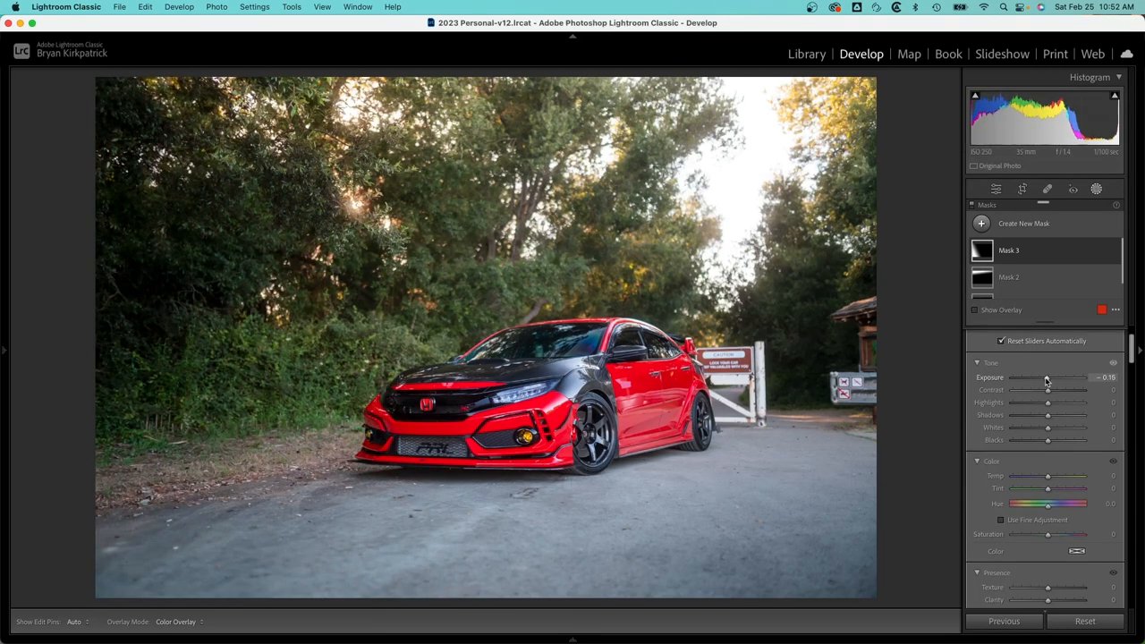
drag(1048, 377, 1045, 377)
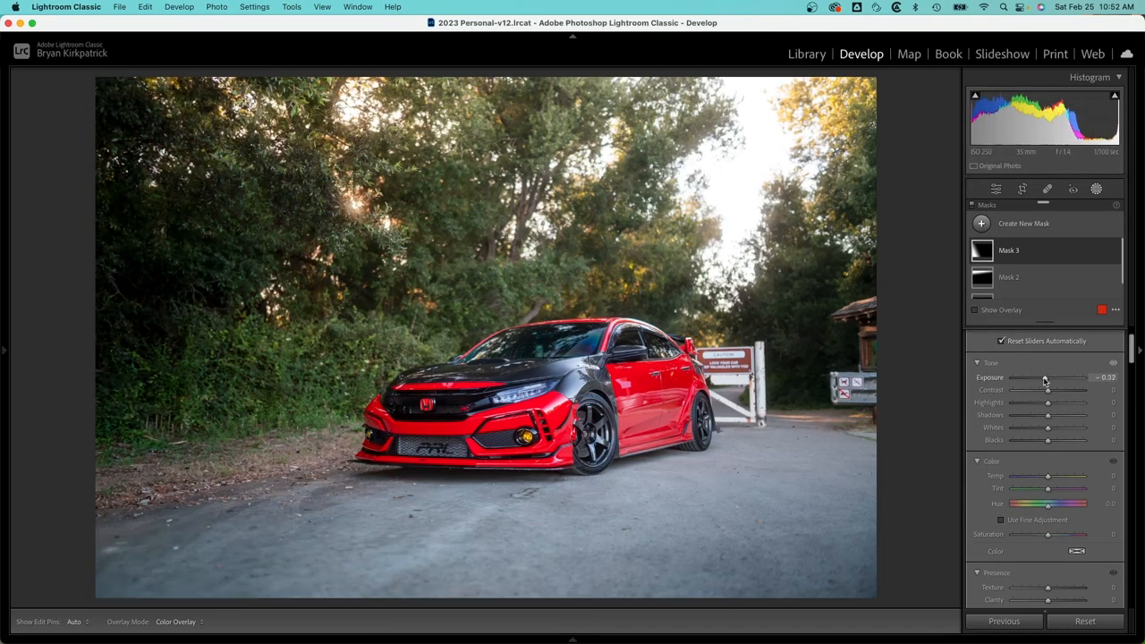
drag(1050, 377, 1045, 376)
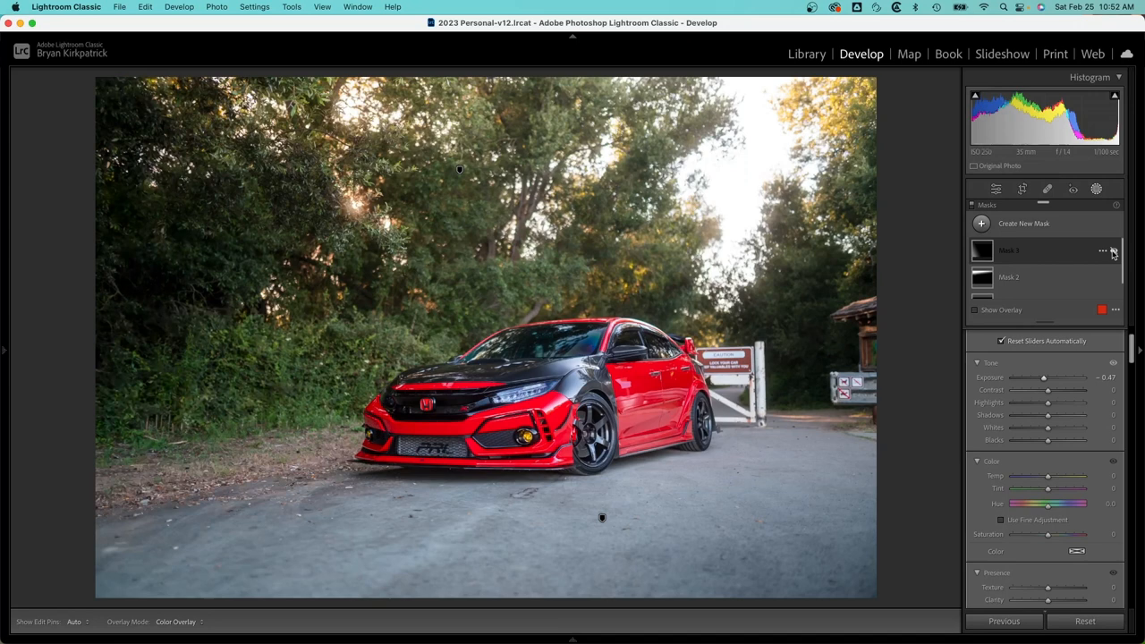
click(1008, 250)
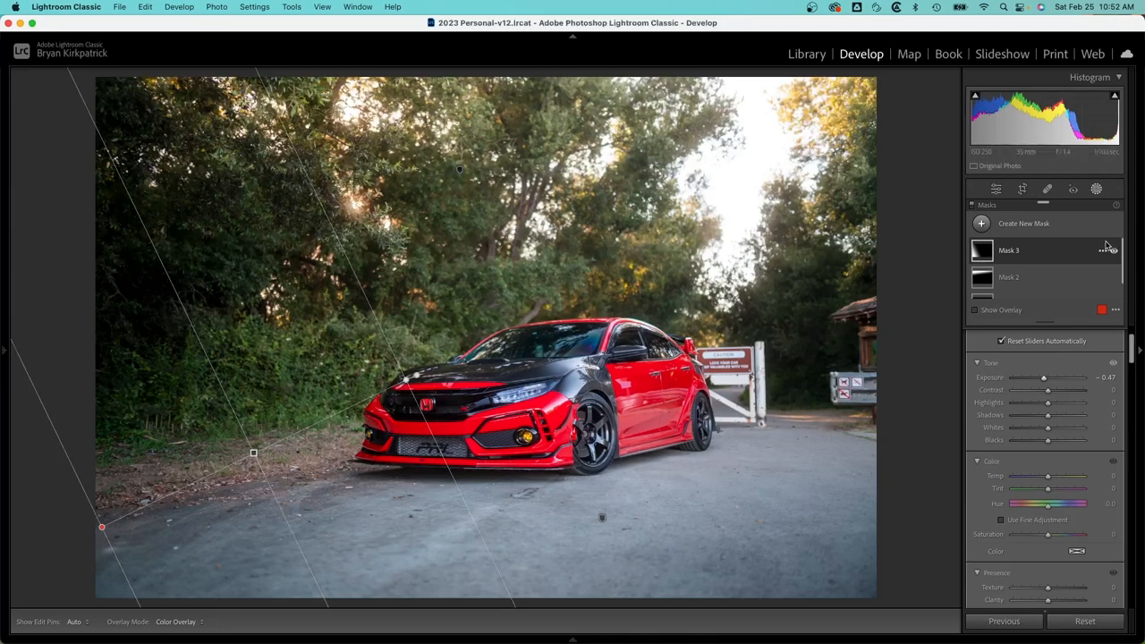
mouse_move(1058, 233)
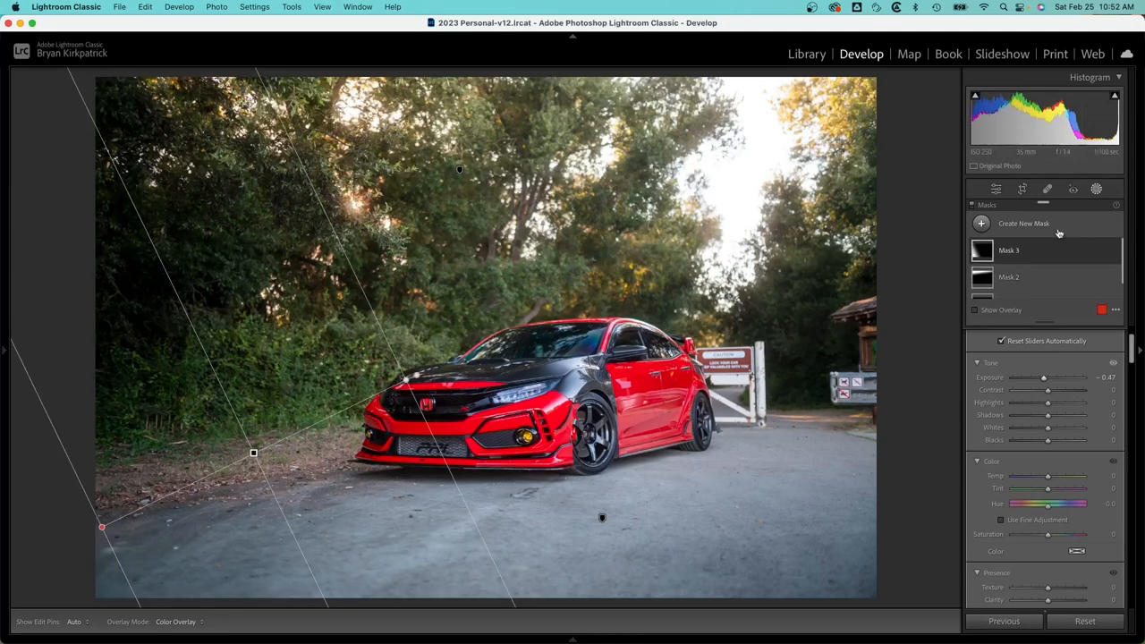
click(1023, 222)
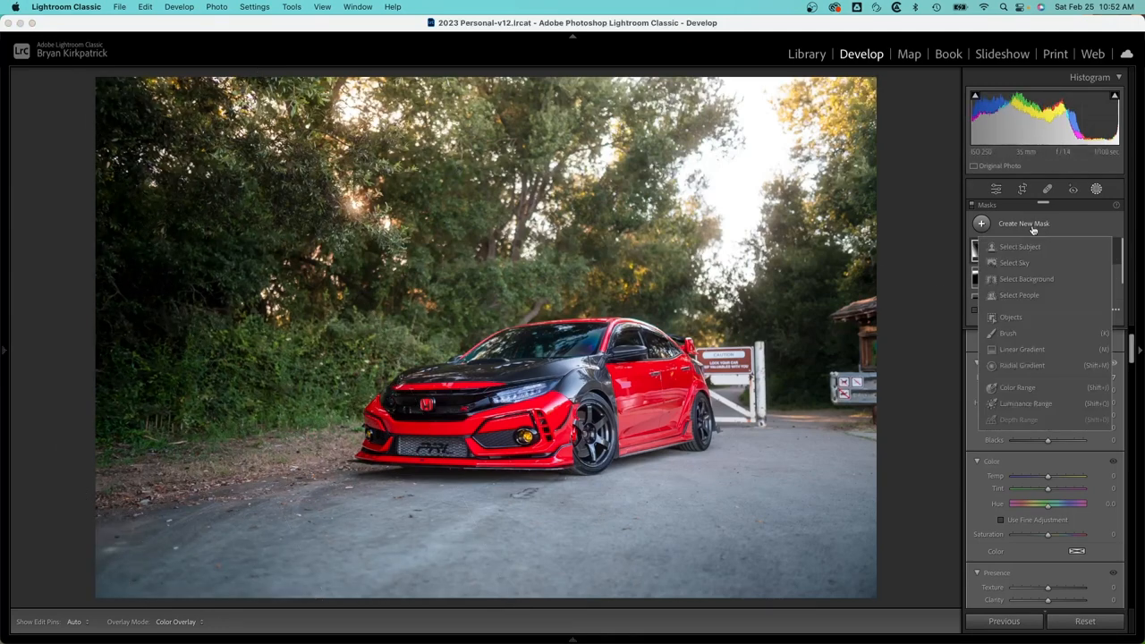
- Mask the Civic with Select Subject and set its Clarity to 10
click(1020, 247)
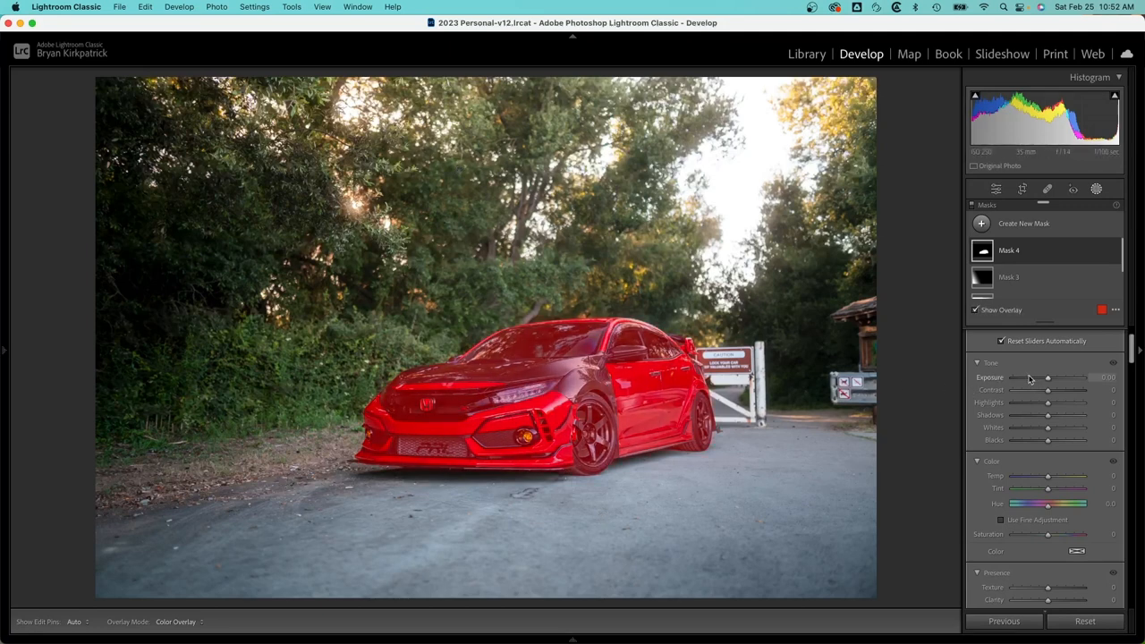
drag(1048, 378, 1049, 377)
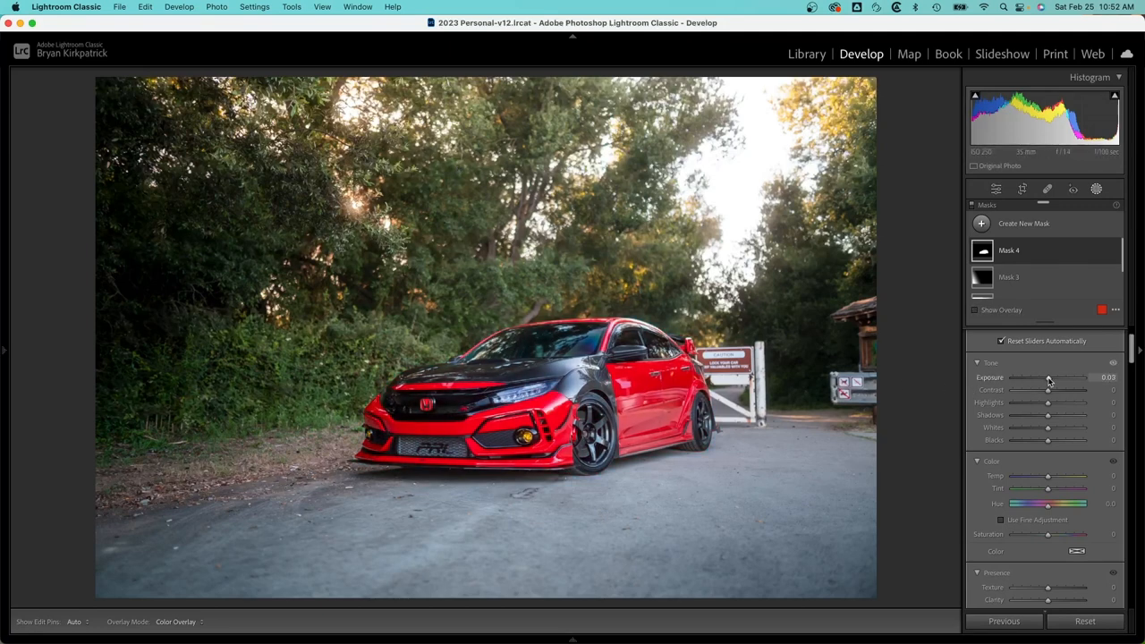
scroll(down, 3)
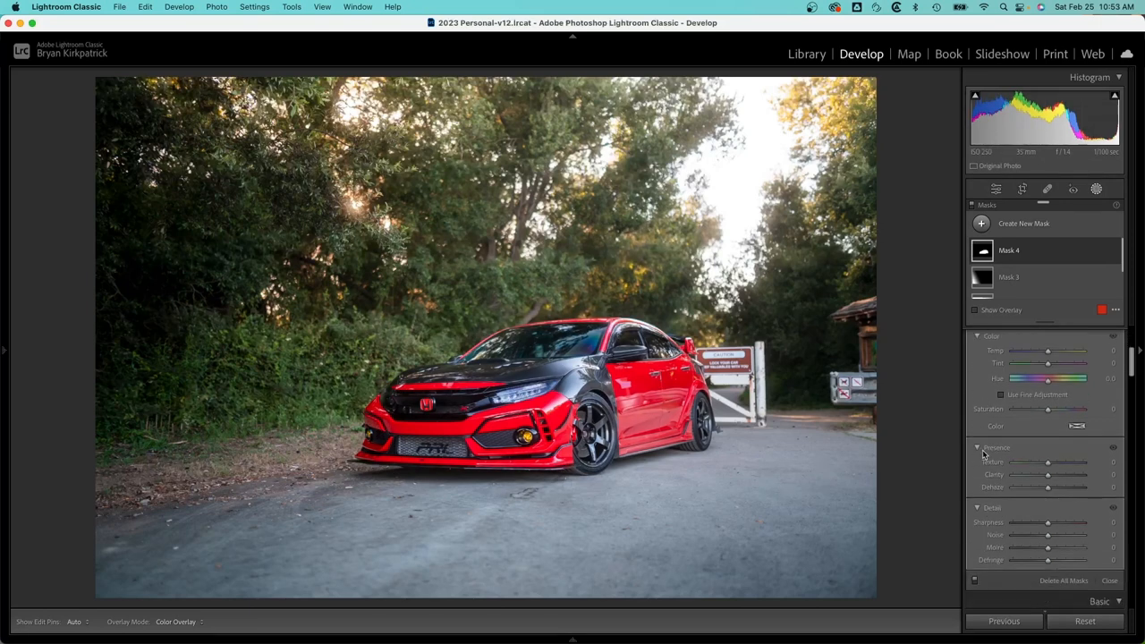
drag(1048, 475, 1055, 475)
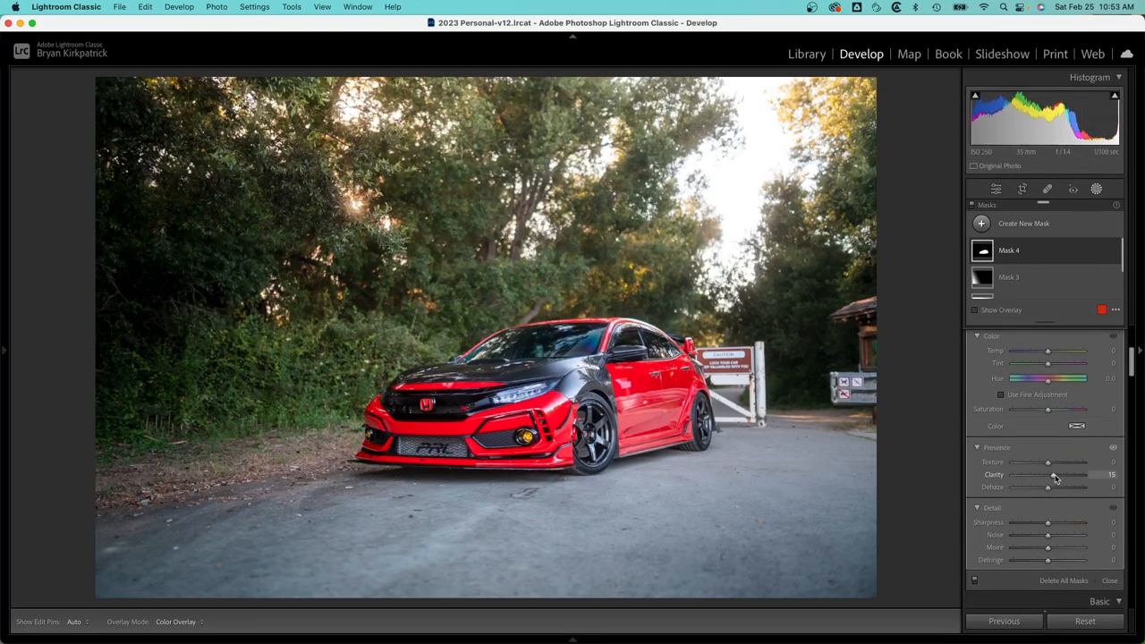
drag(1060, 475, 1046, 475)
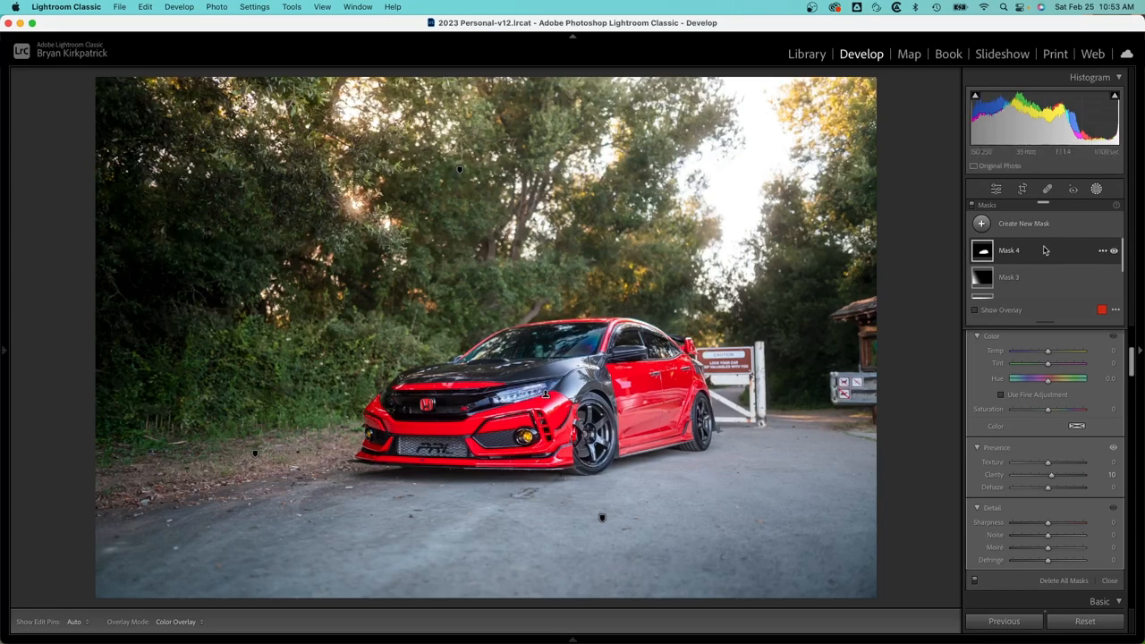
- Duplicate and invert the car mask, setting the background to Exposure -0.29
click(1103, 250)
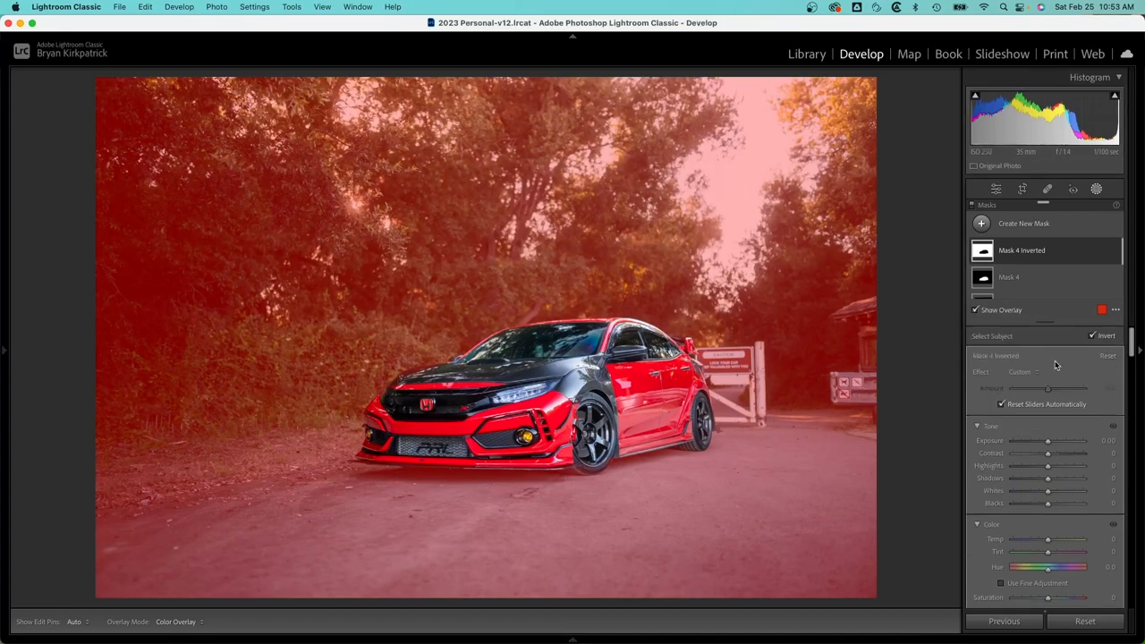
click(975, 310)
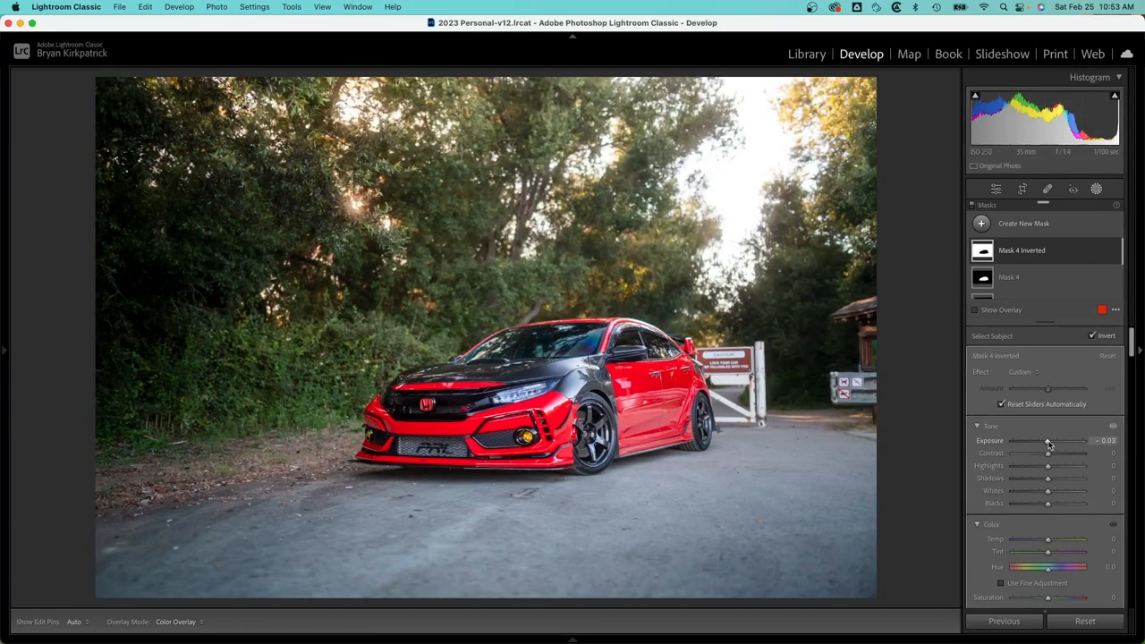
drag(1055, 439, 1037, 440)
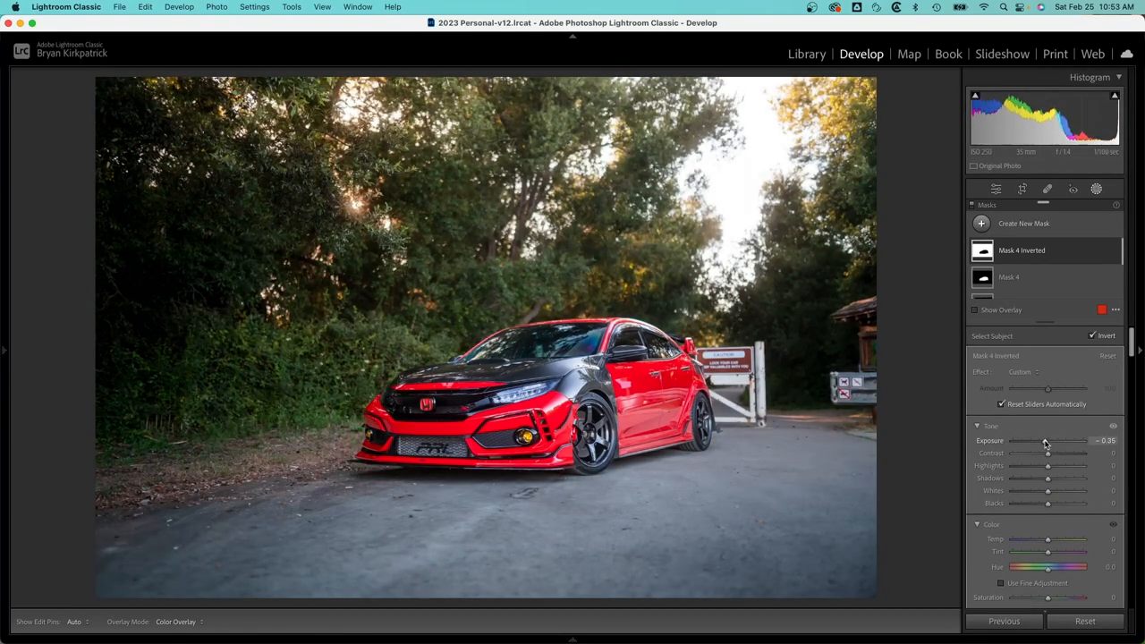
drag(1047, 440, 1033, 440)
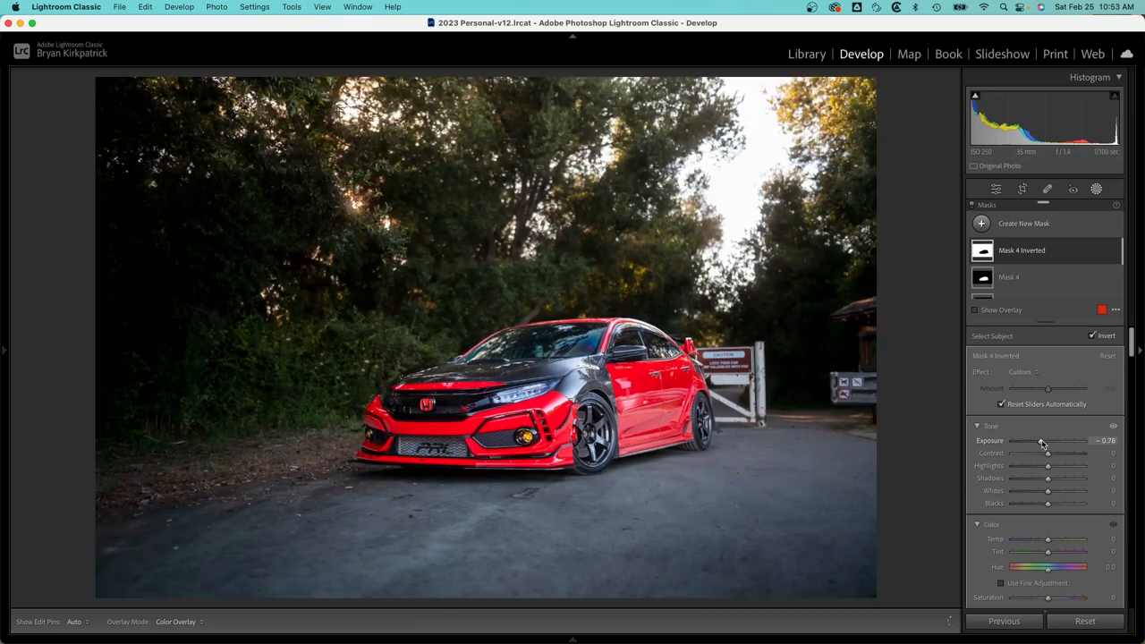
drag(1028, 440, 1046, 440)
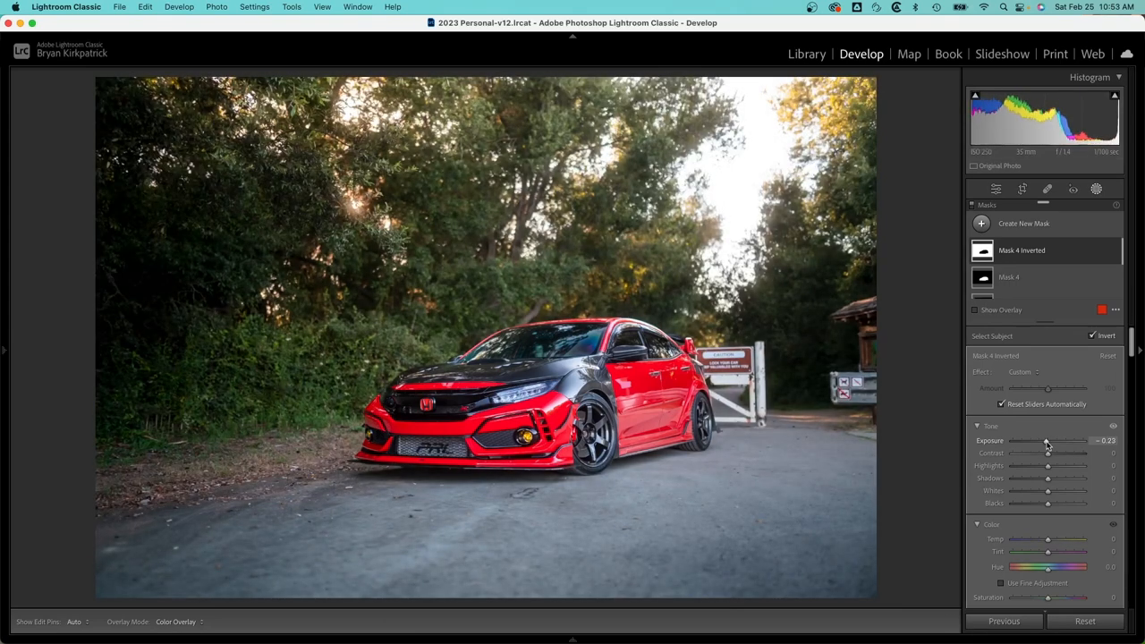
drag(1047, 440, 1045, 440)
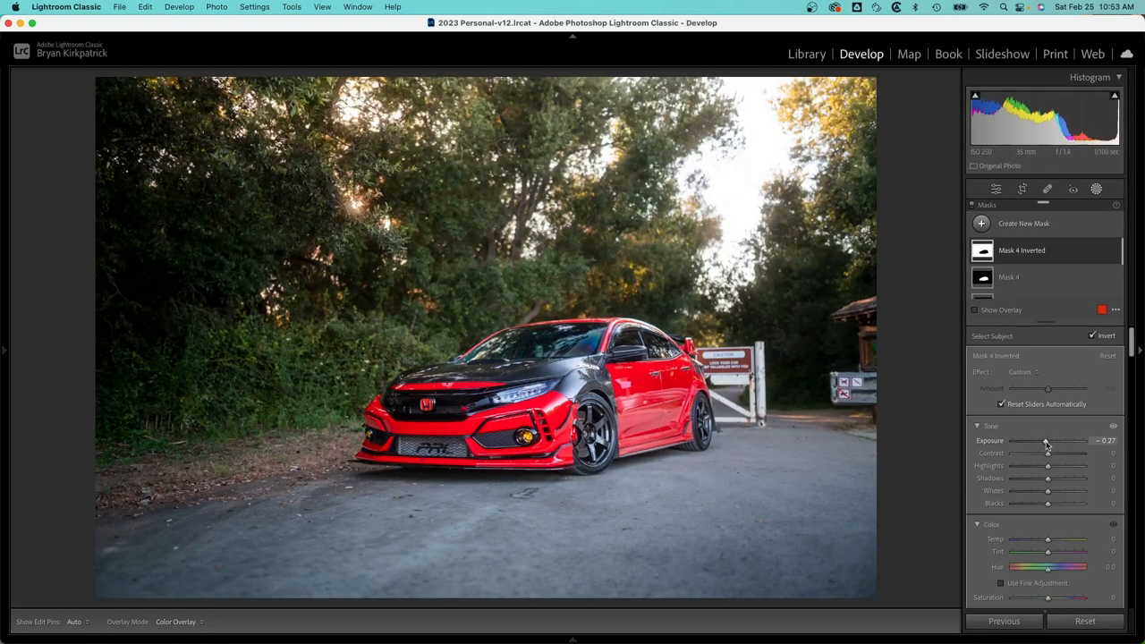
drag(1048, 440, 1046, 440)
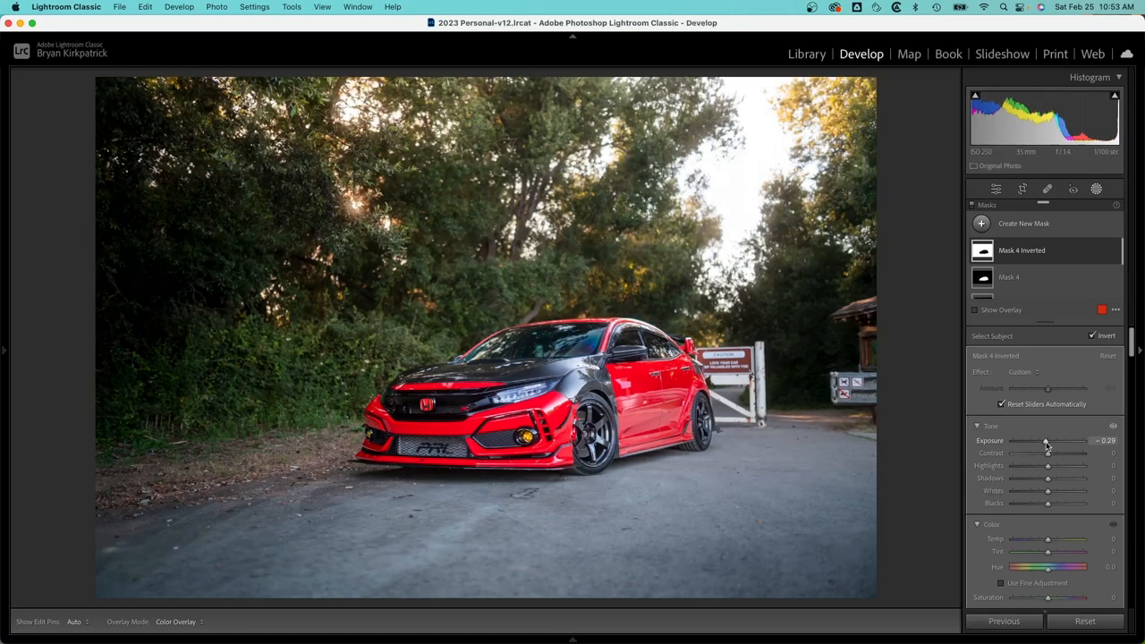
drag(1047, 439, 1050, 440)
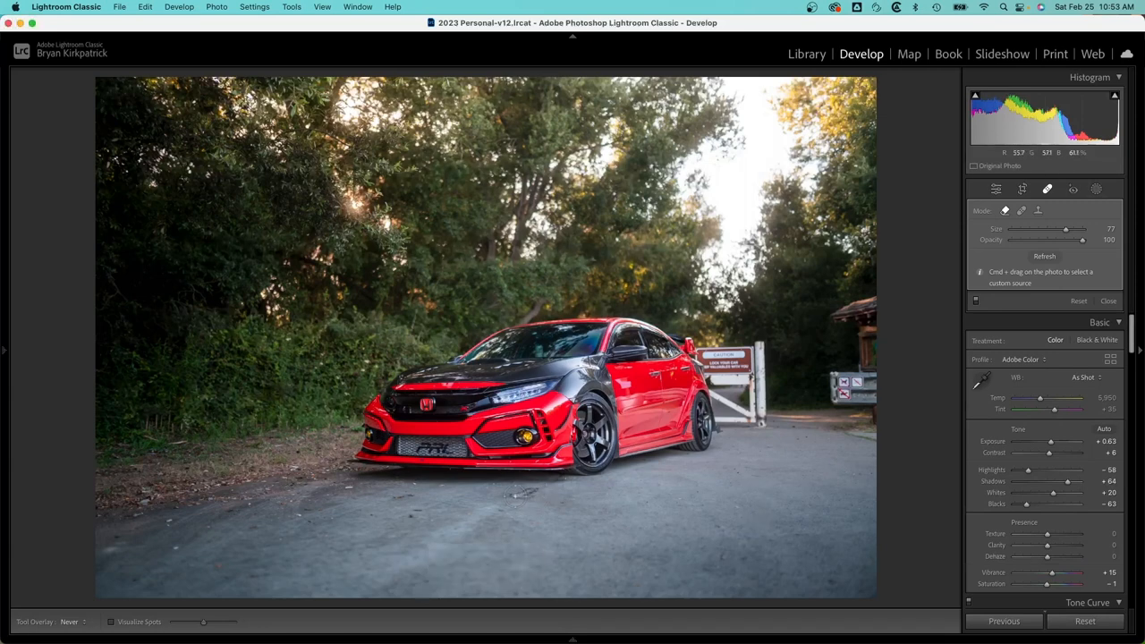
- Heal the debris specks on the road below the car and at lower left
click(526, 496)
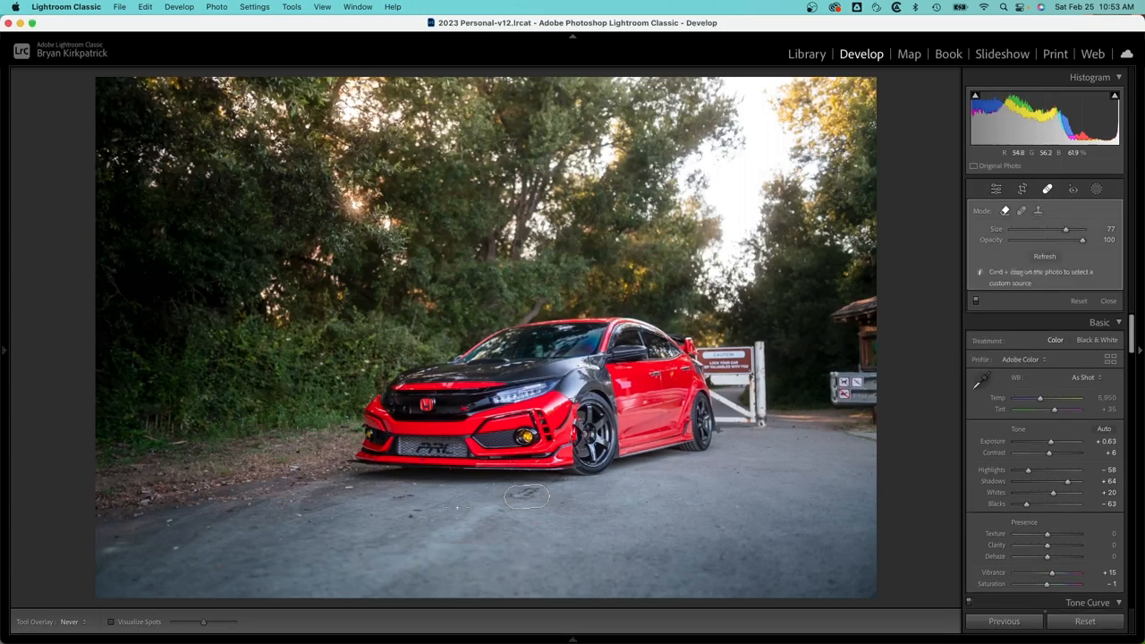
click(527, 496)
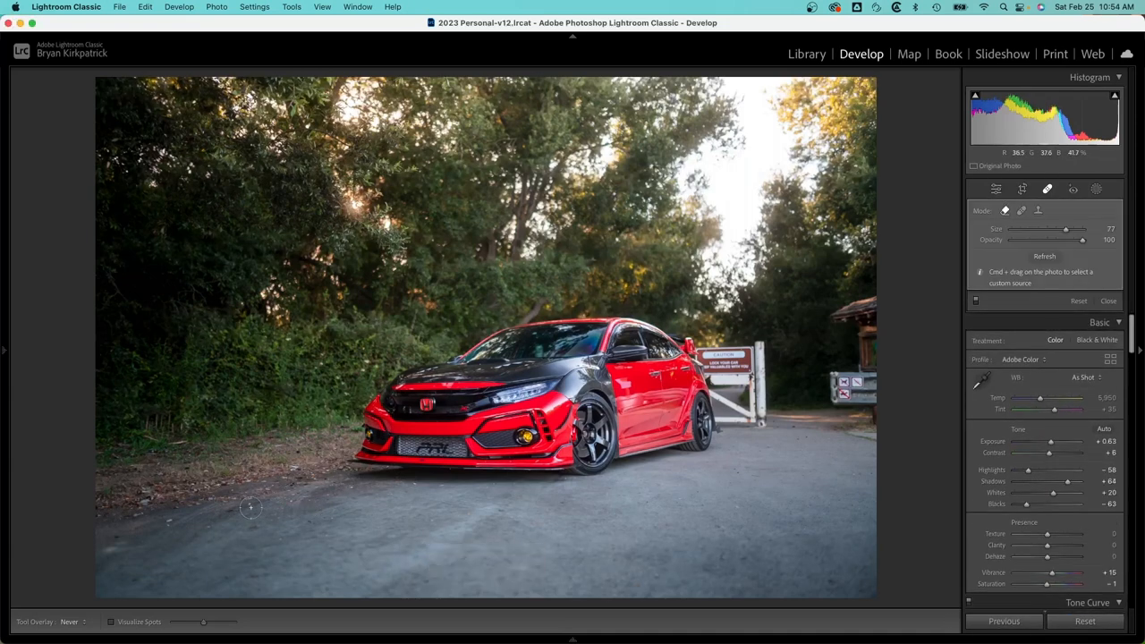
click(250, 508)
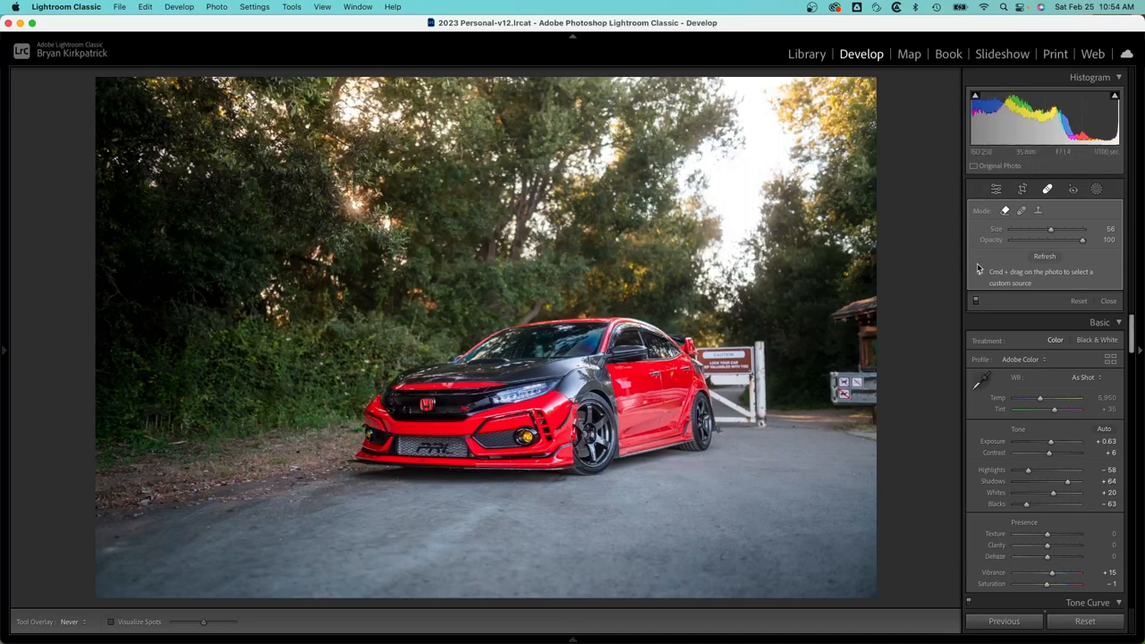
mouse_move(977, 301)
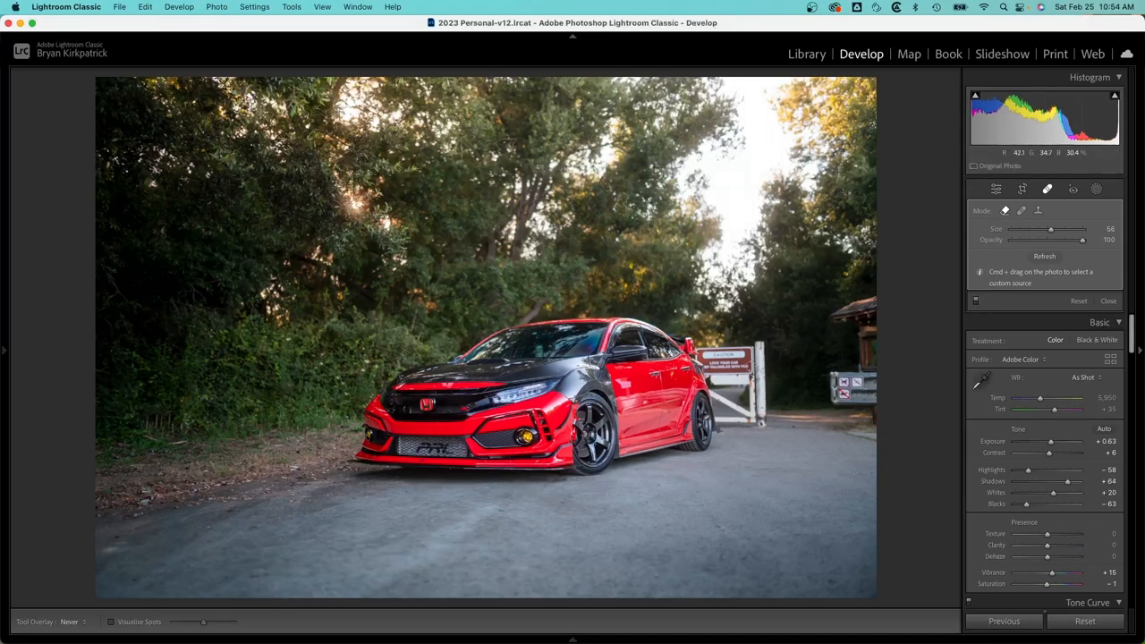
mouse_move(883, 413)
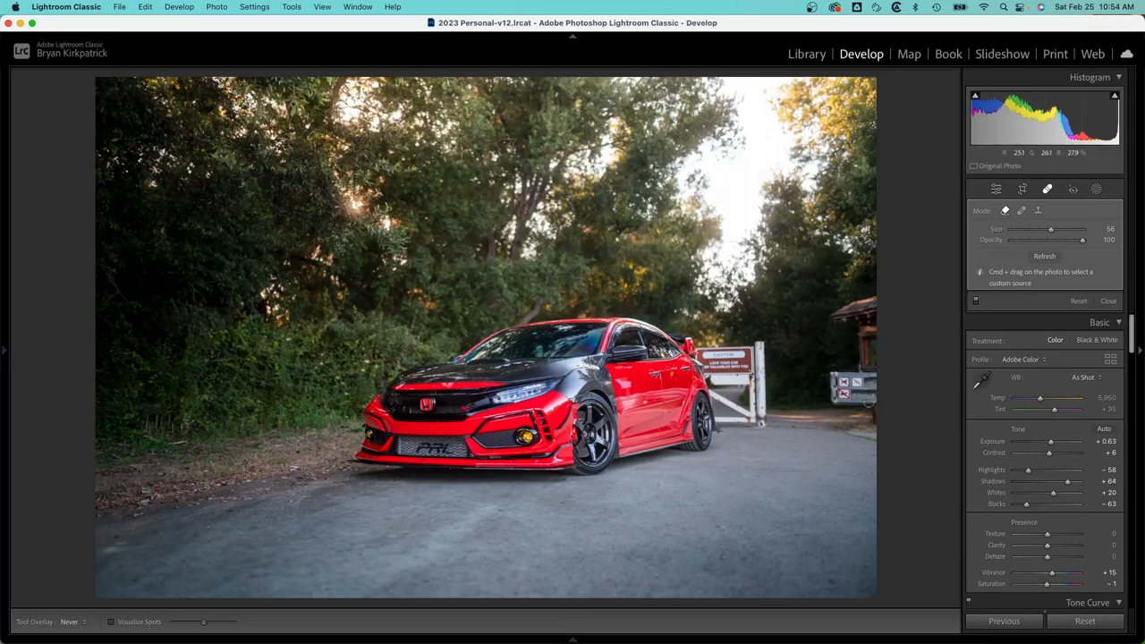
mouse_move(823, 387)
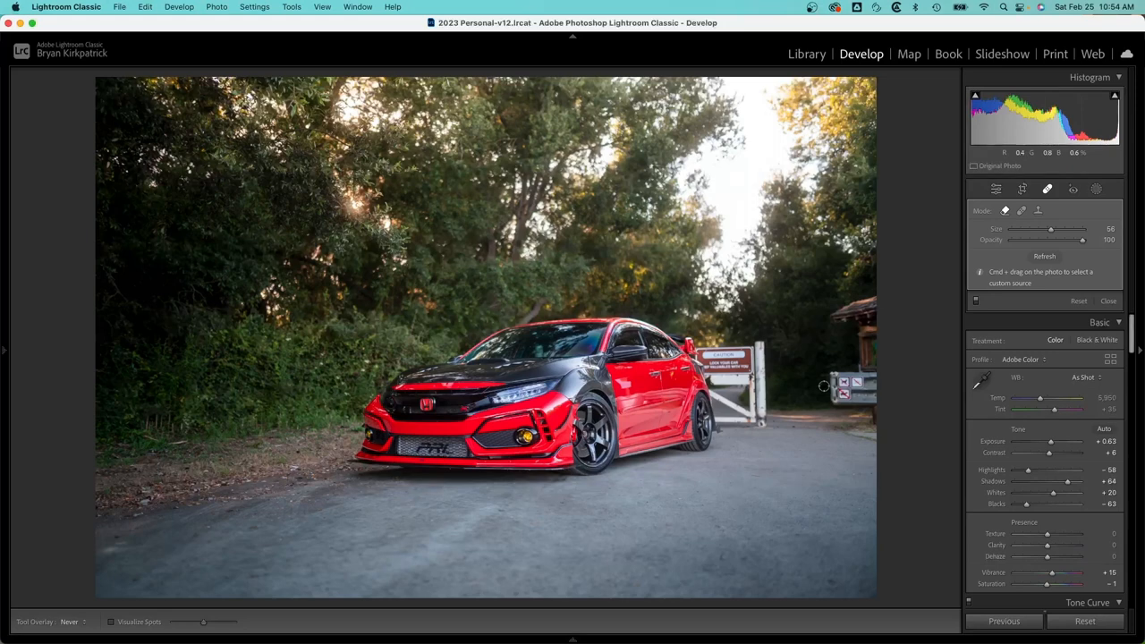
mouse_move(824, 386)
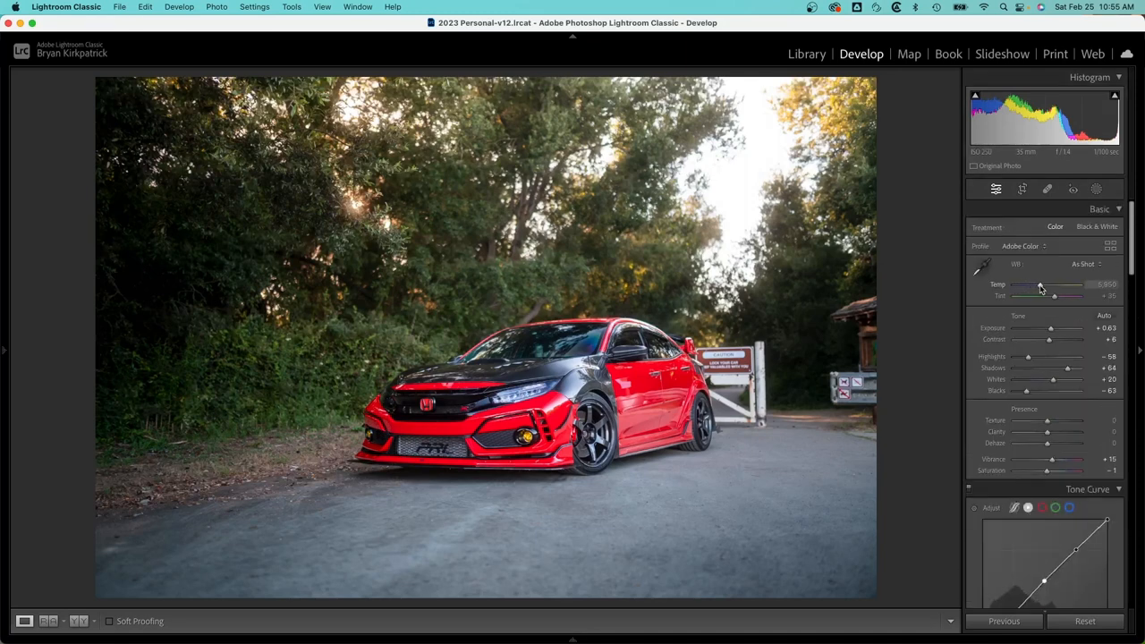
- Drag the Temp slider to warm the white balance from 5,950 to about 6,152
drag(1051, 295, 1053, 295)
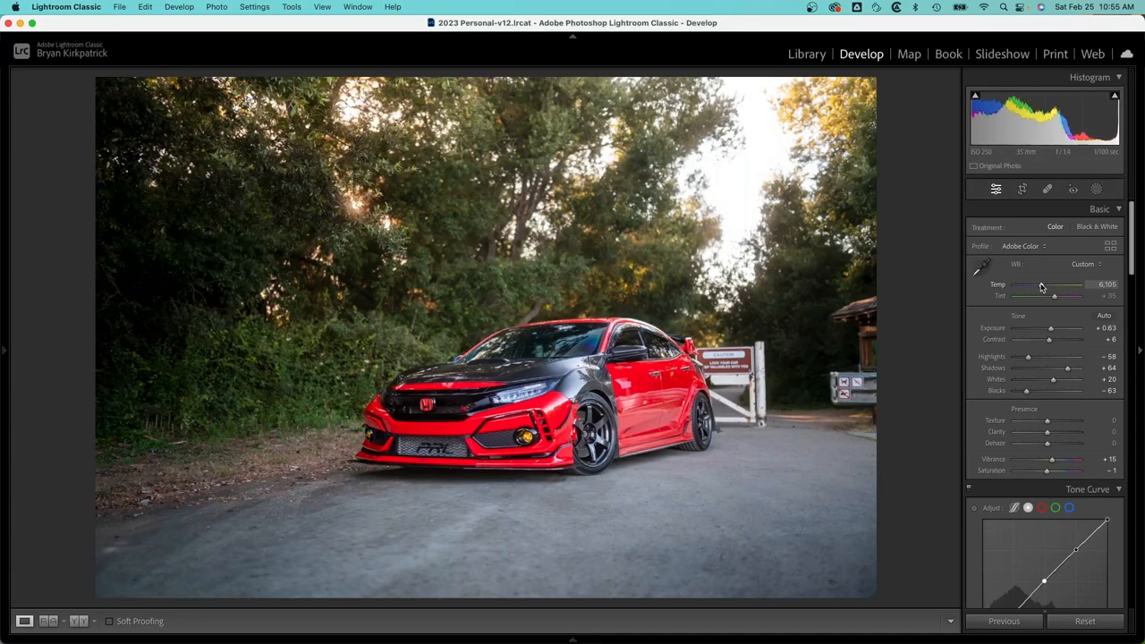
drag(1053, 284, 1067, 284)
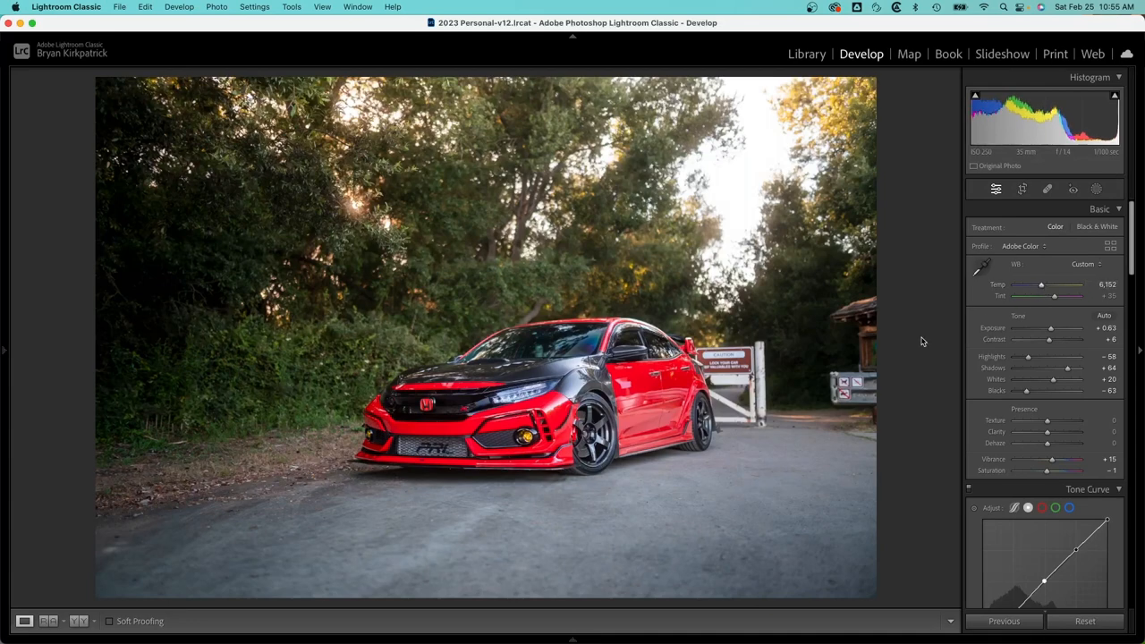